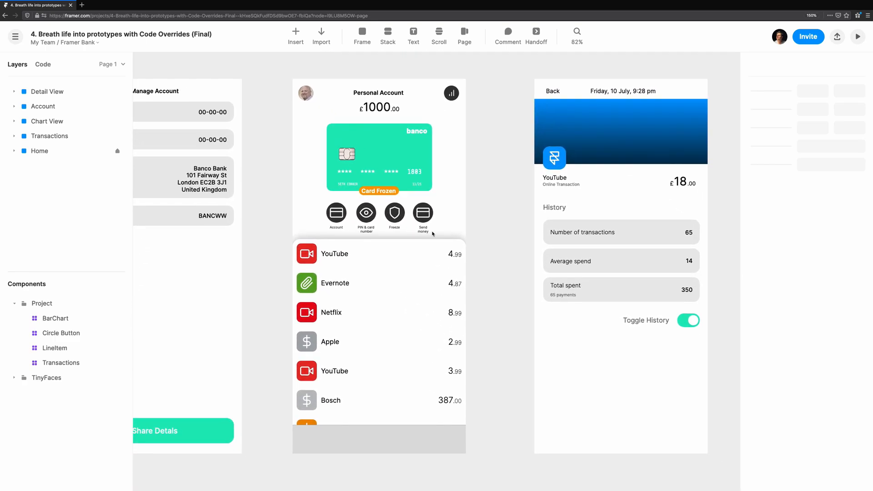
# Step: Preview the Home and Detail View screens and switch the history panel on
pyautogui.click(469, 92)
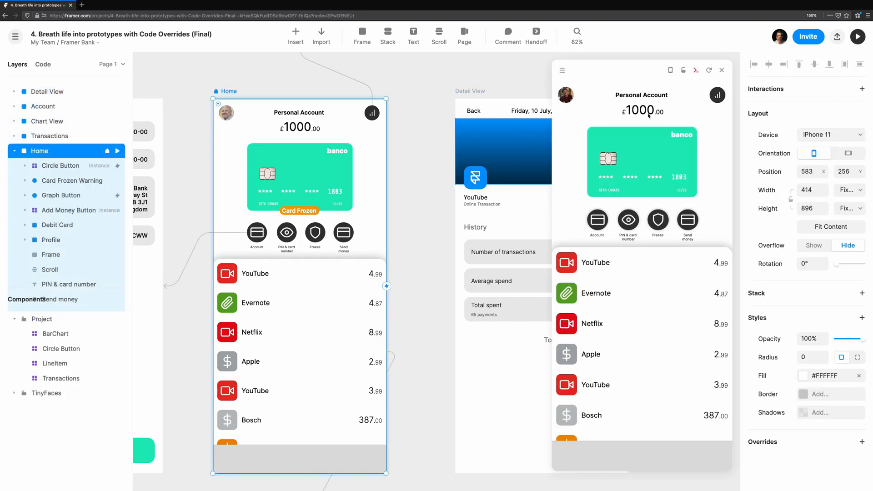
pyautogui.click(42, 64)
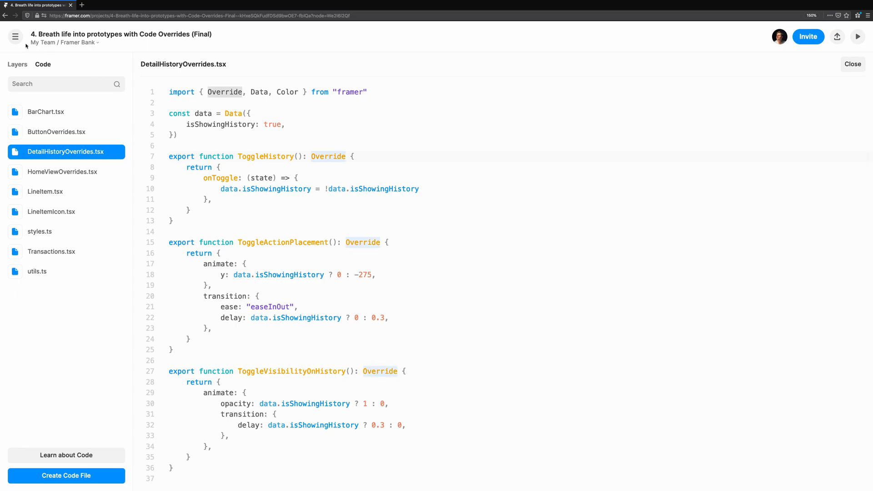
pyautogui.click(852, 64)
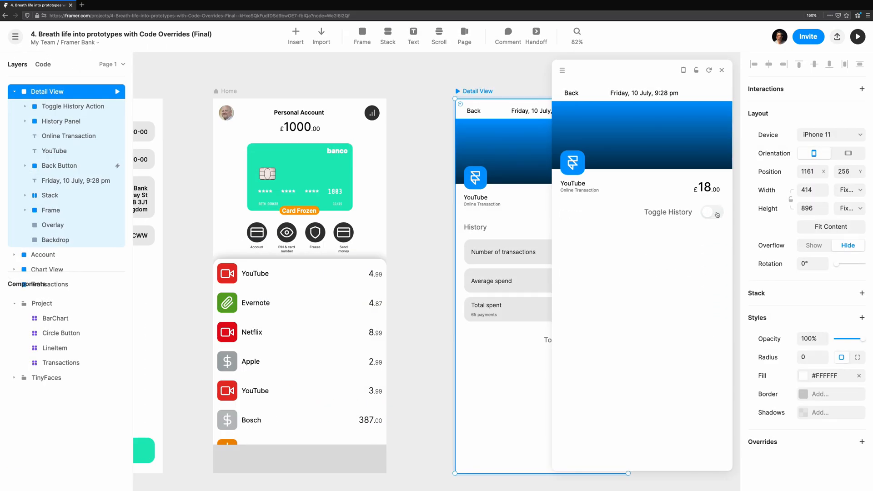
pyautogui.click(712, 212)
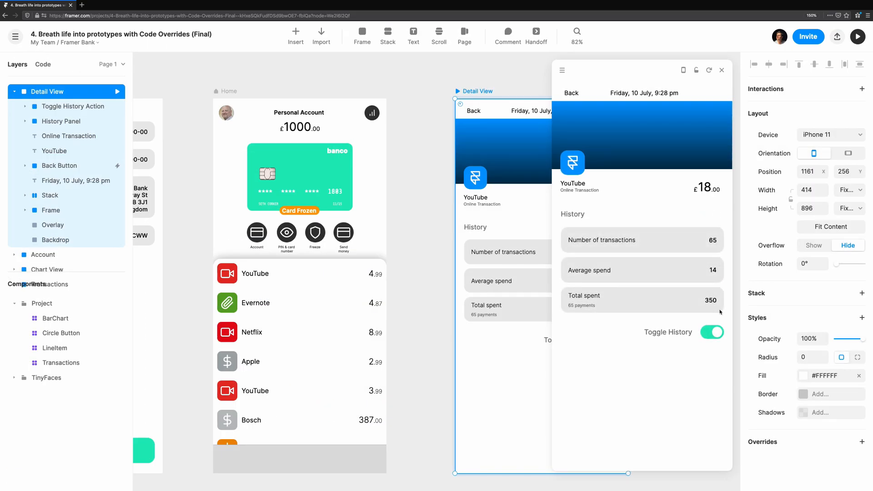
pyautogui.click(711, 331)
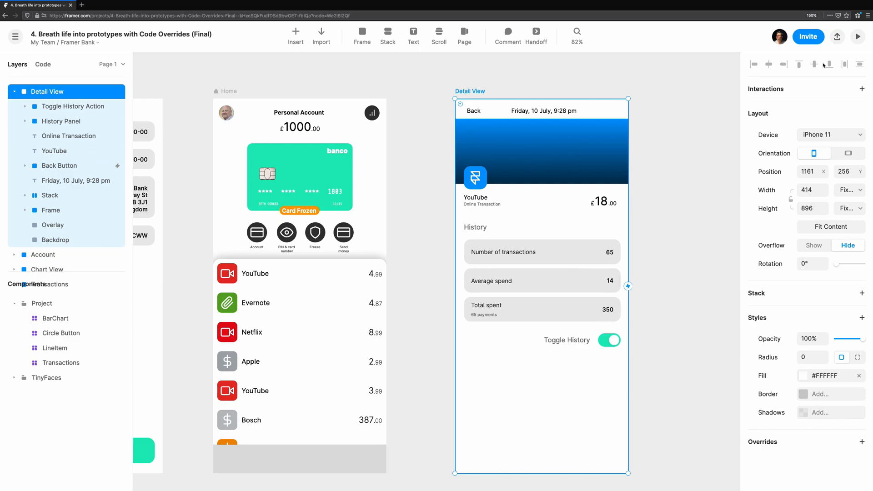
# Step: Preview Detail View again, then freeze and unfreeze the card in the preview
pyautogui.click(857, 37)
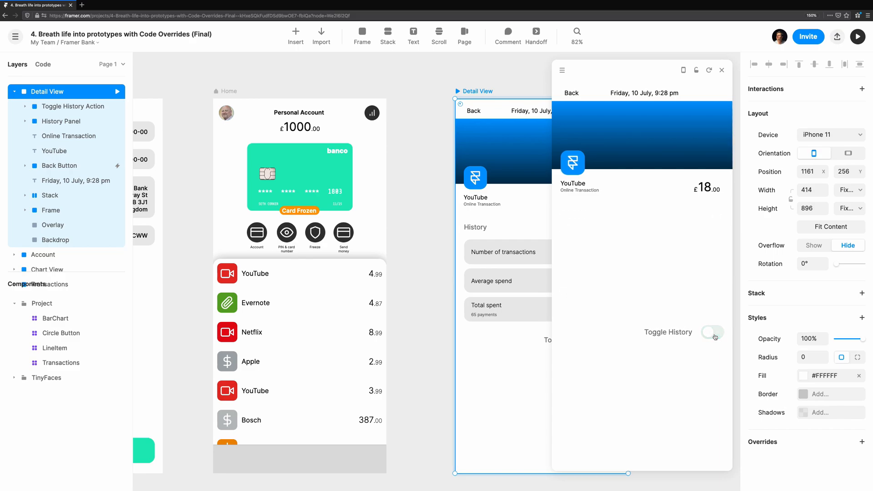
pyautogui.click(712, 333)
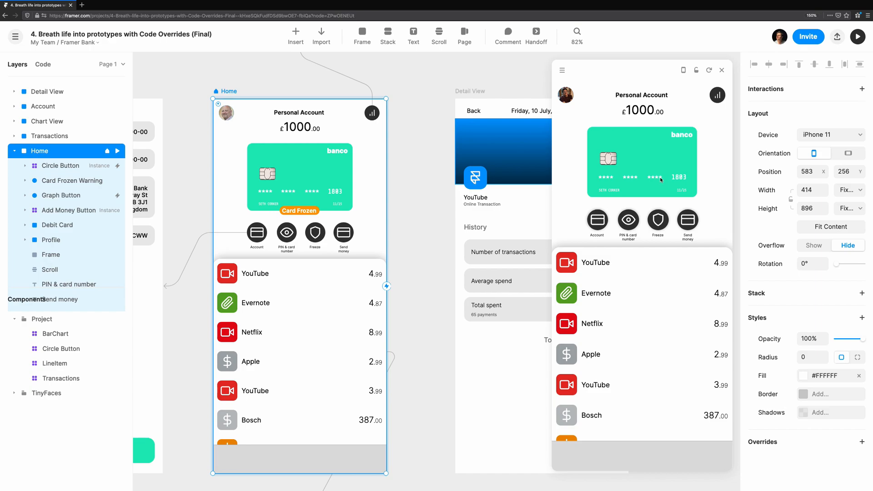
pyautogui.click(658, 222)
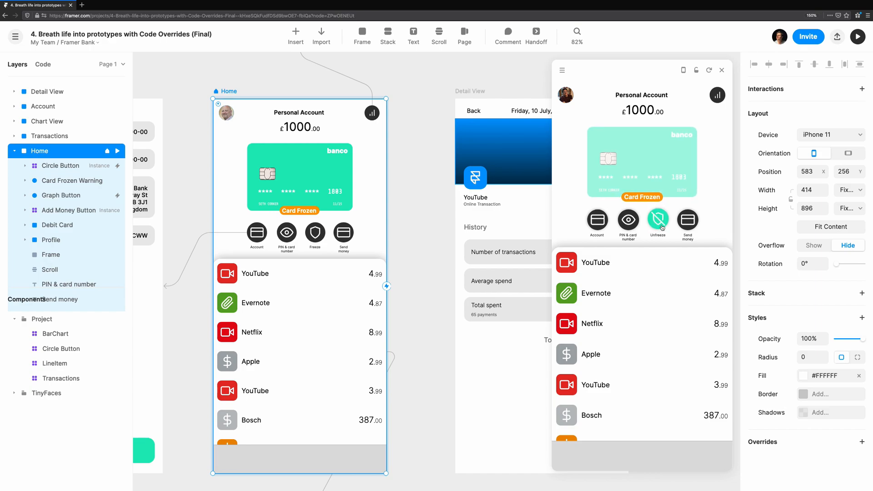
pyautogui.click(657, 220)
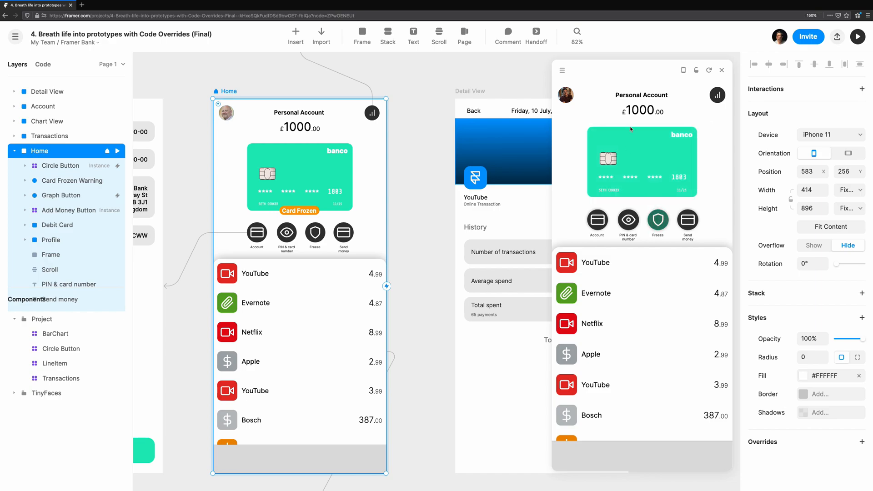
pyautogui.click(657, 219)
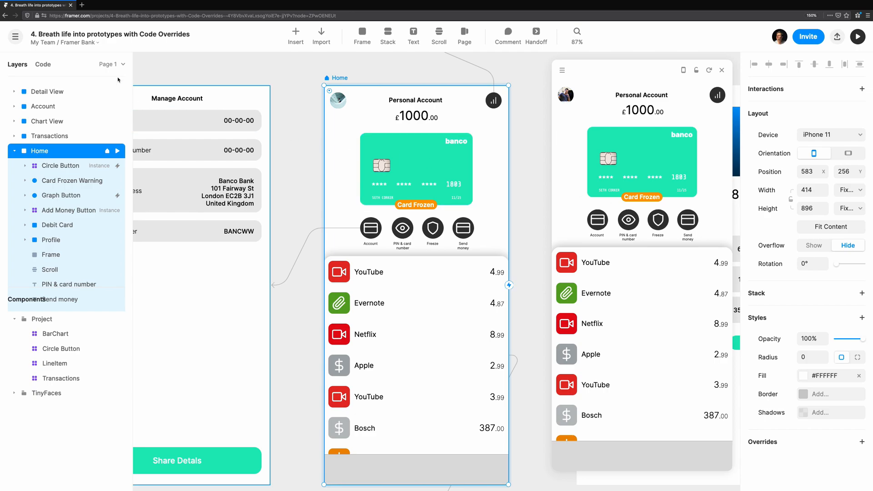
# Step: Add whileHover with backgroundColor "#1feabb" to SimpleHover in ButtonOverrides.tsx
pyautogui.click(42, 64)
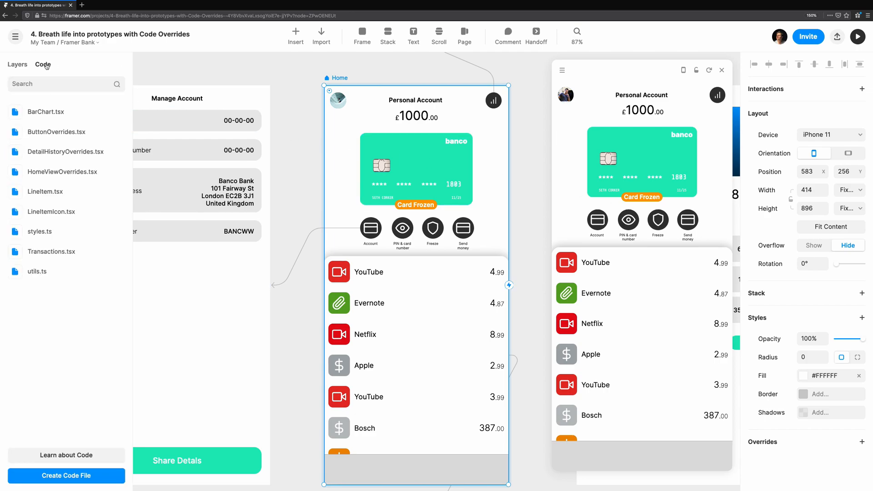
pyautogui.click(56, 131)
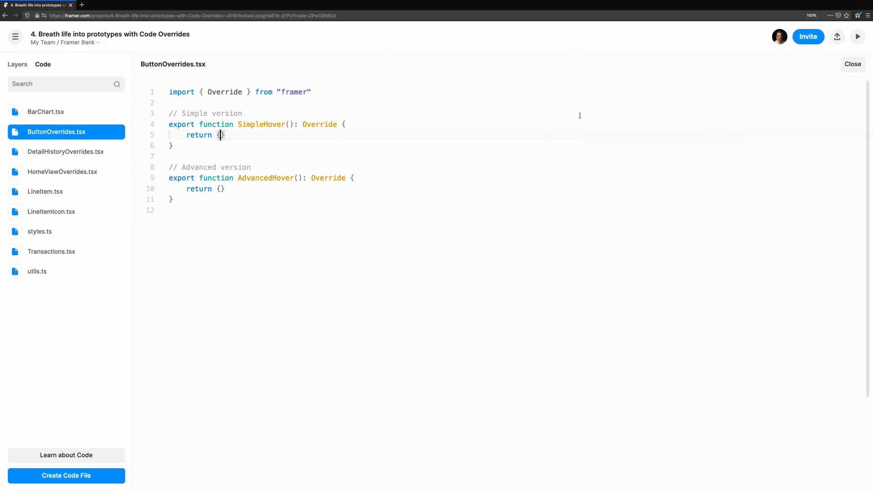
pyautogui.write('whileHover: {')
pyautogui.write('backgroundColor: "')
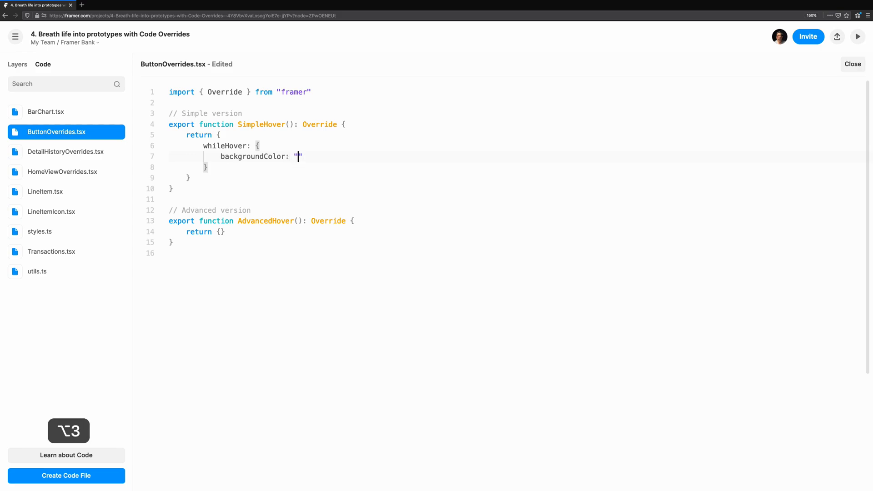
pyautogui.write('#1fe')
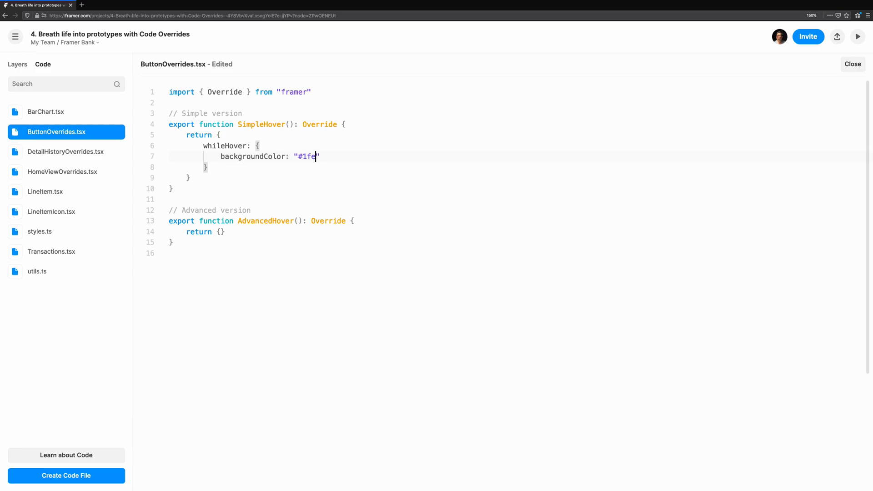
pyautogui.write('abb",')
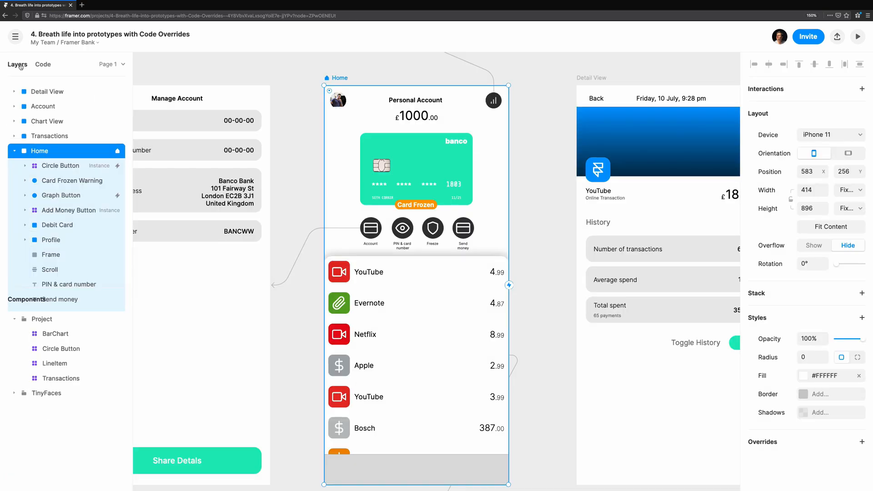
# Step: Assign SimpleHover to Circle Button and add scale 1.1 and y: -3 to its hover state
pyautogui.click(370, 229)
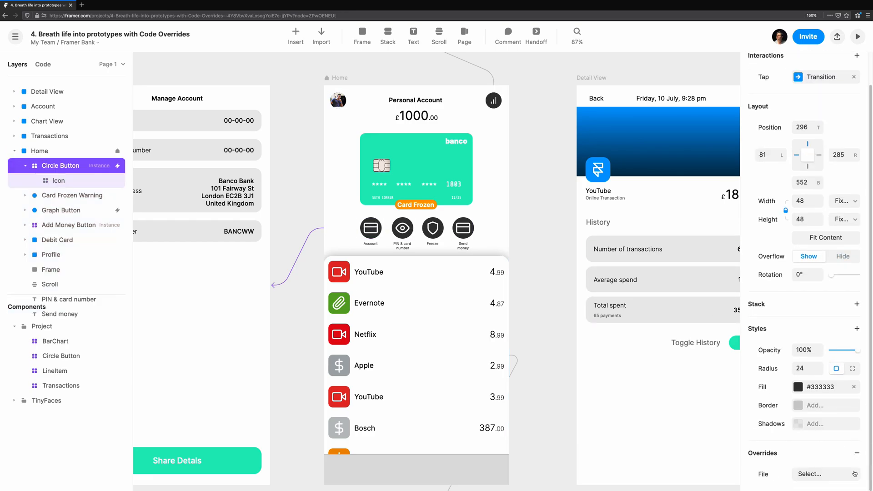
pyautogui.click(825, 473)
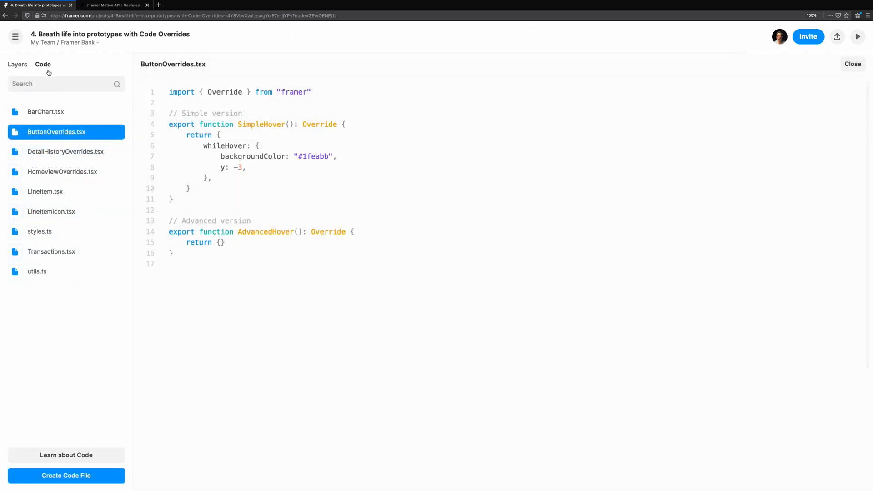
pyautogui.doubleClick(238, 166)
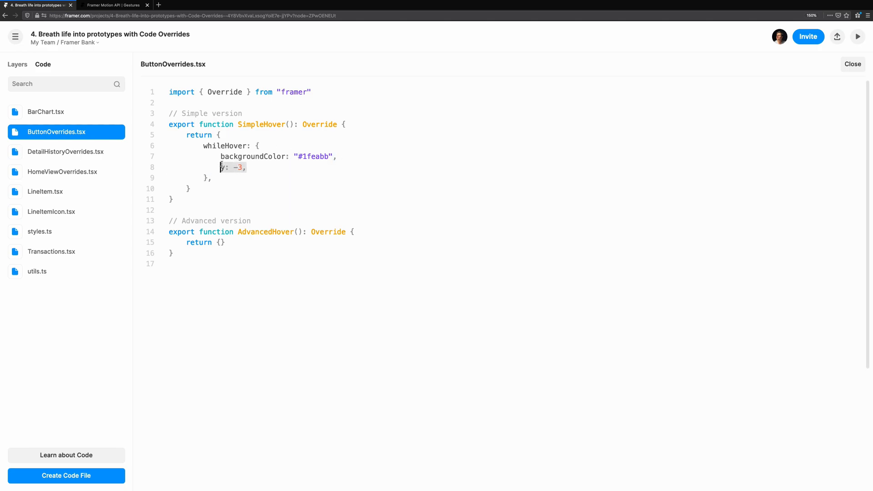
pyautogui.write('scale: 1.')
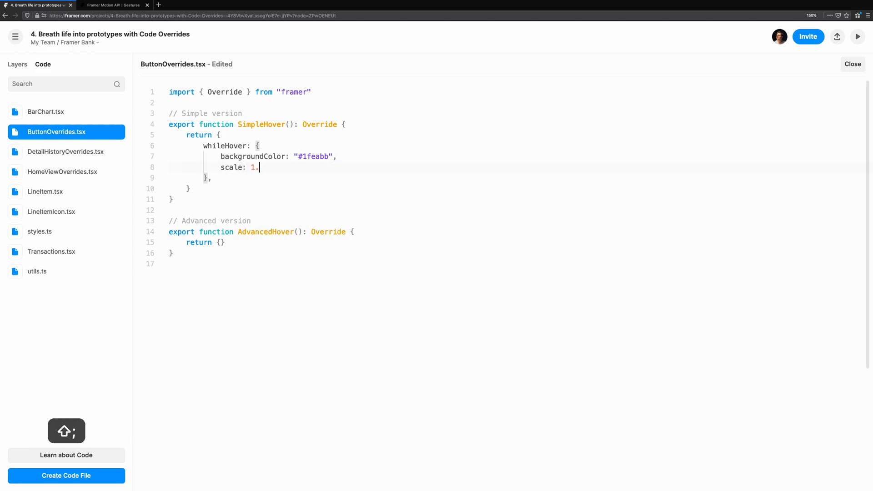
pyautogui.write('1,')
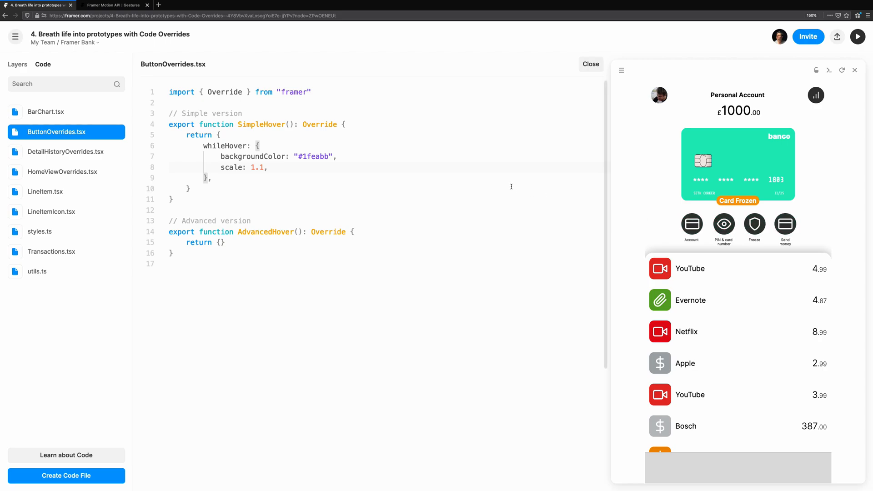
pyautogui.write('y: -3,')
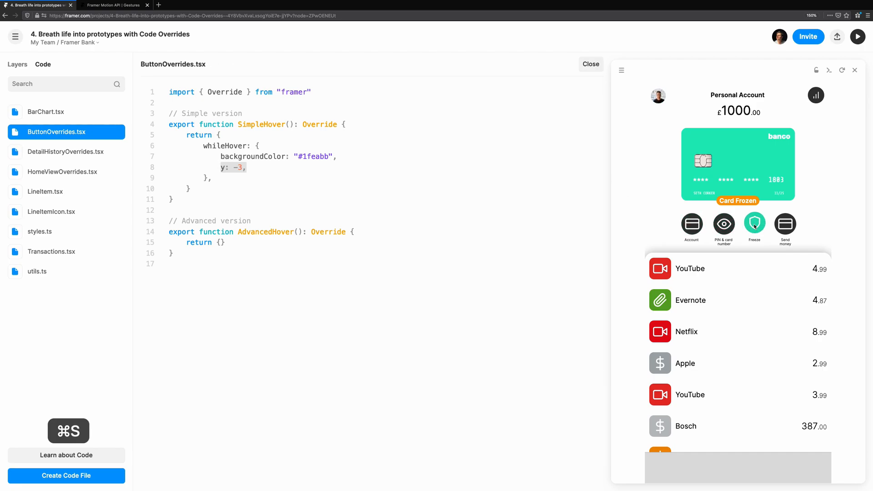
pyautogui.click(114, 5)
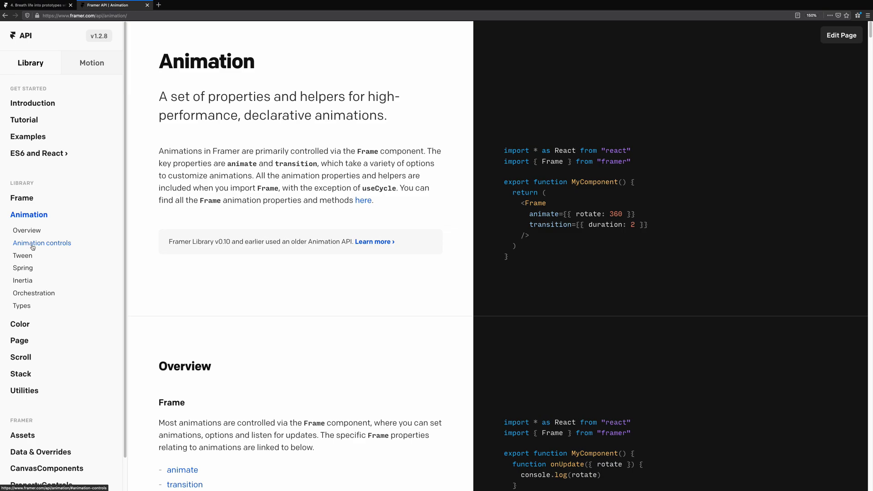
# Step: Browse the Framer Motion Animation docs and the Gestures hover reference, then return to the project
pyautogui.click(95, 63)
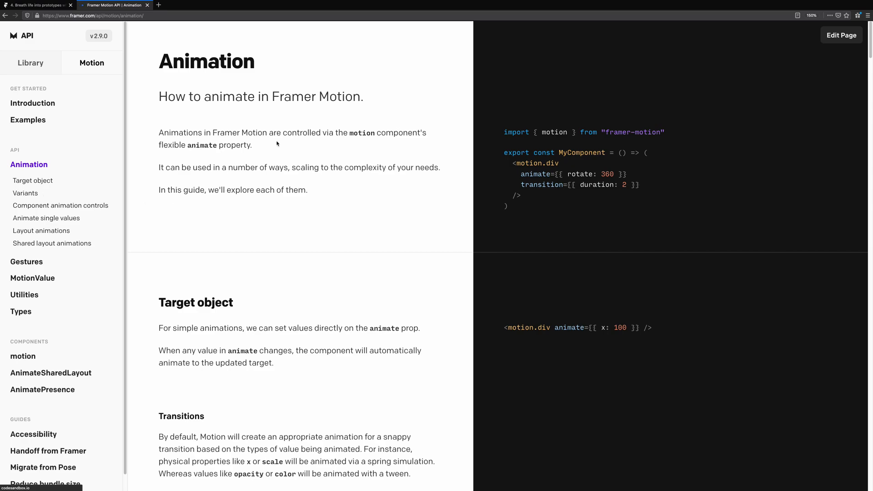
pyautogui.moveTo(265, 276)
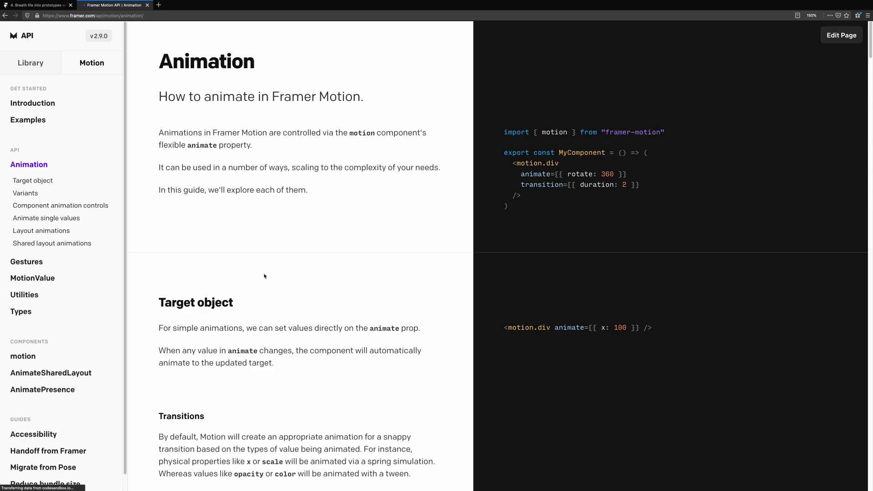
pyautogui.scroll(-3)
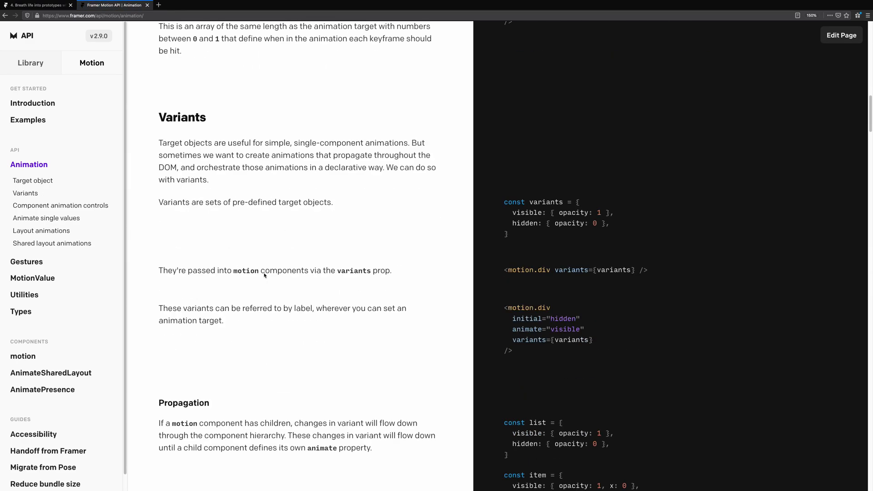
pyautogui.scroll(-3)
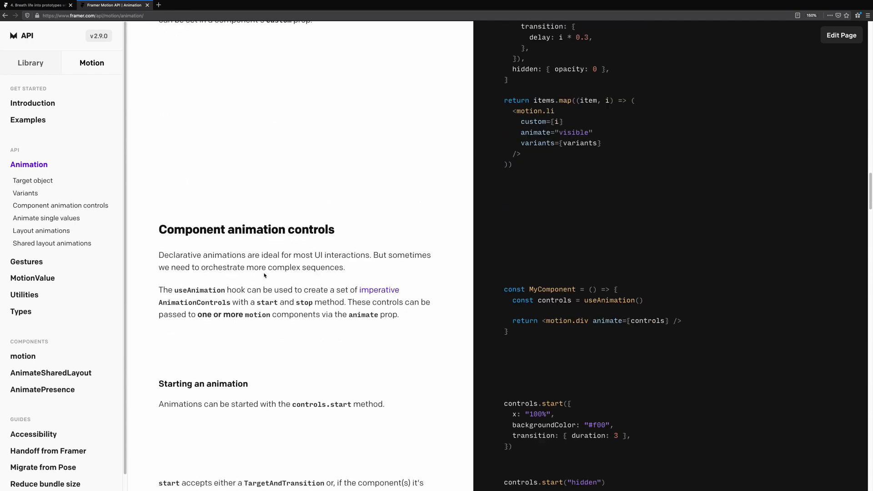
pyautogui.scroll(-3)
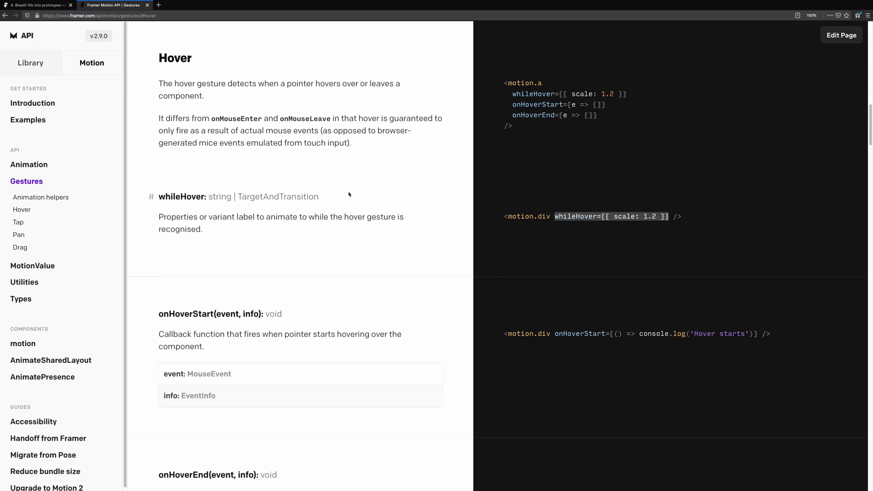
pyautogui.click(37, 5)
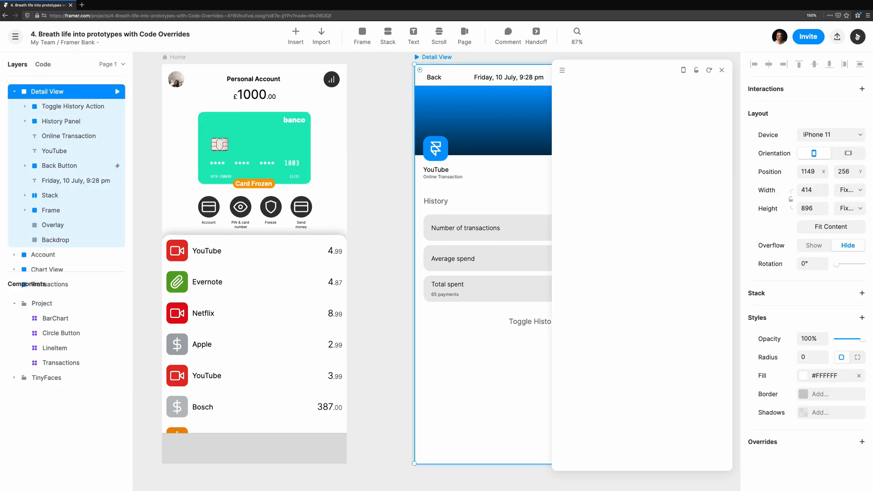
# Step: Switch the Detail View's history panel on and then off in the preview
pyautogui.click(712, 332)
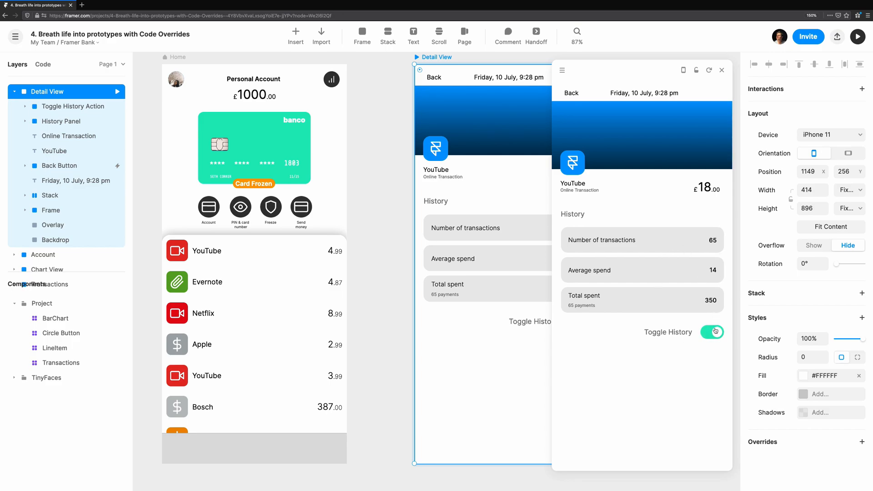
pyautogui.click(712, 332)
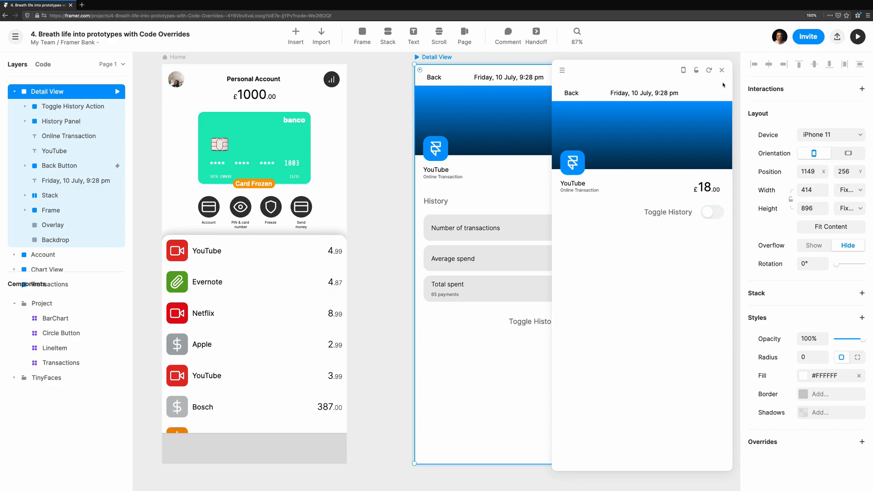
pyautogui.moveTo(722, 73)
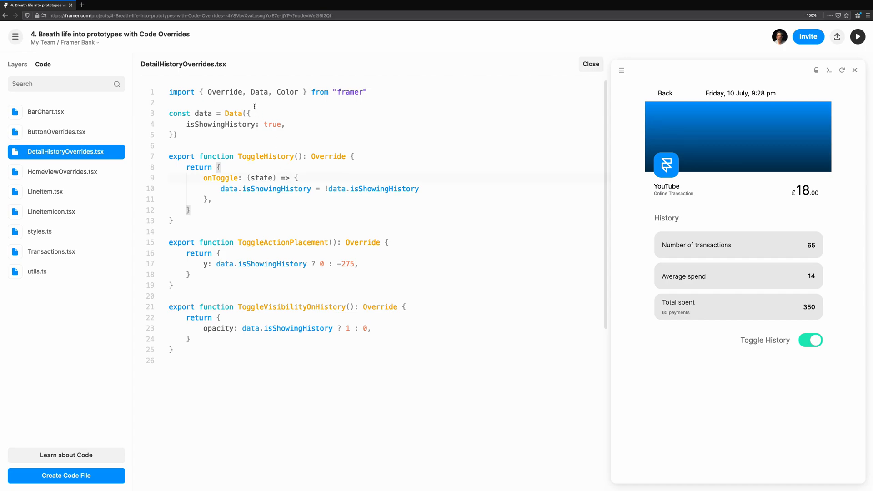
# Step: Wrap opacity and y in animate objects with a 0.3 delay transition and save
pyautogui.doubleClick(275, 188)
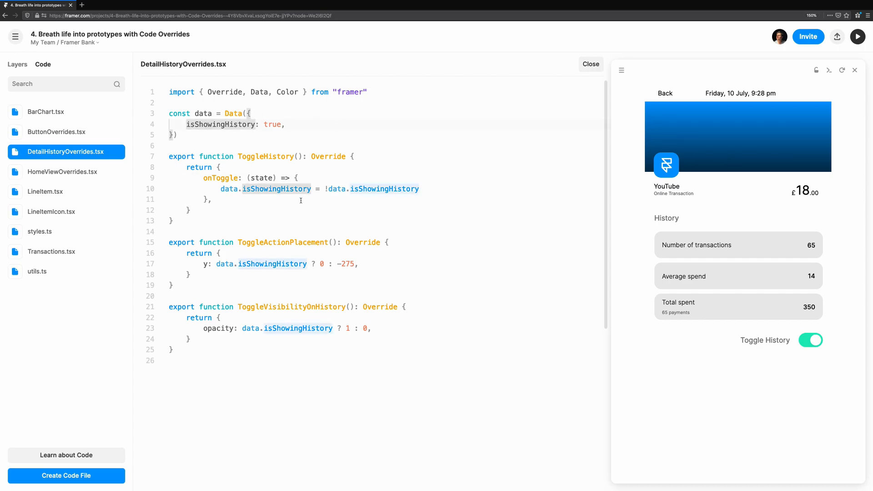
pyautogui.doubleClick(265, 156)
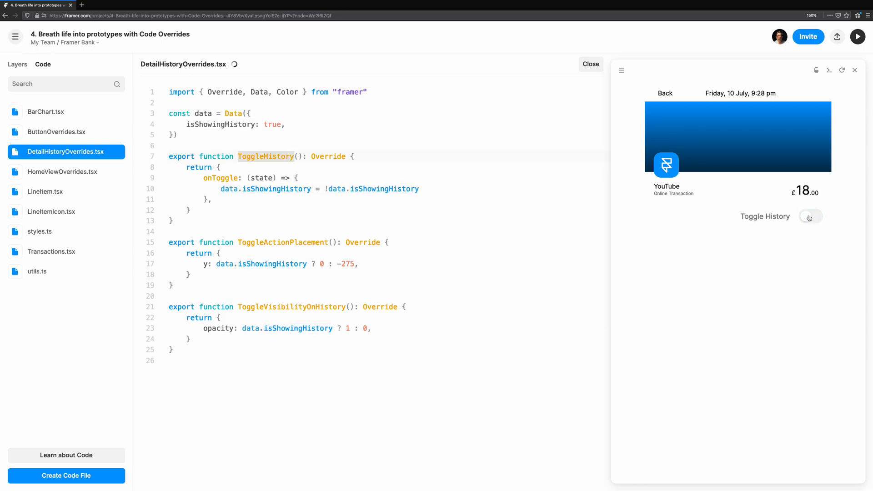
pyautogui.click(809, 216)
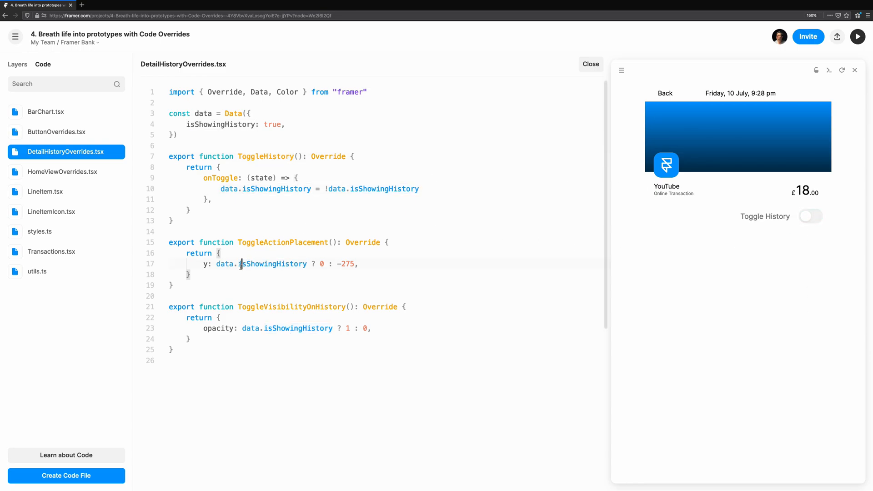
pyautogui.write('animate: {')
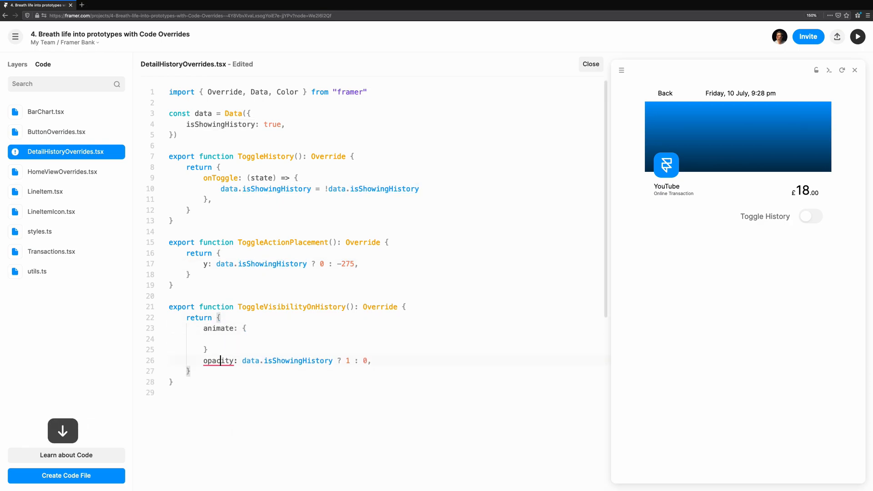
pyautogui.press('cmd+s')
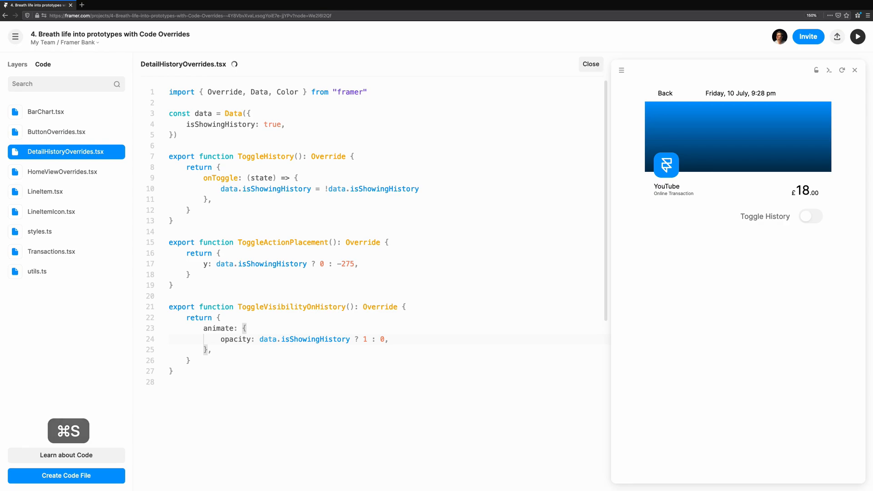
# Step: Toggle history on and off repeatedly in preview to check the delayed fade
pyautogui.click(811, 340)
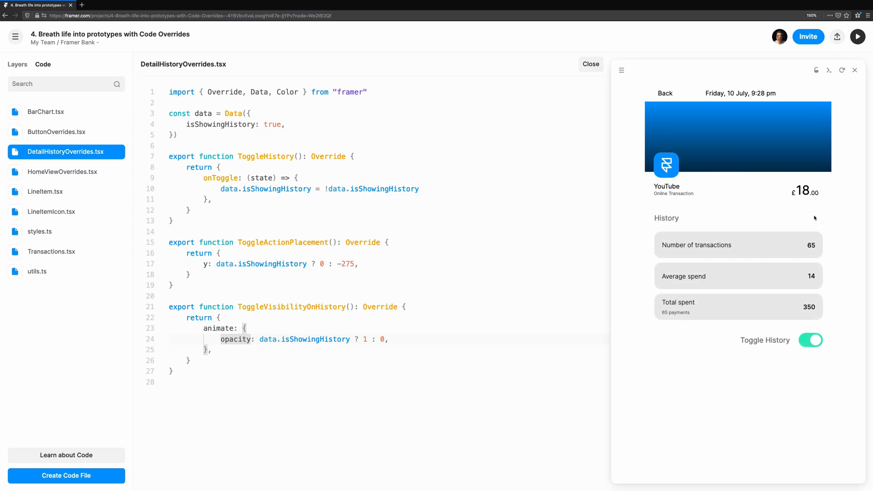
pyautogui.click(811, 341)
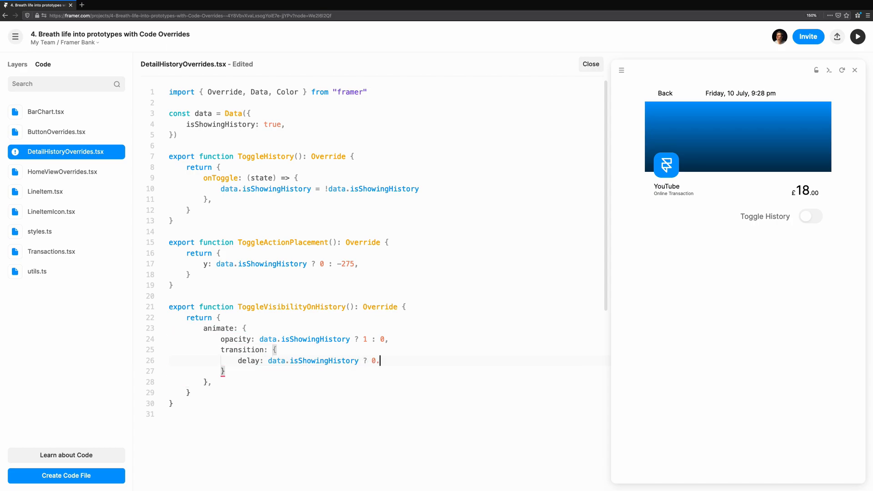
pyautogui.click(810, 216)
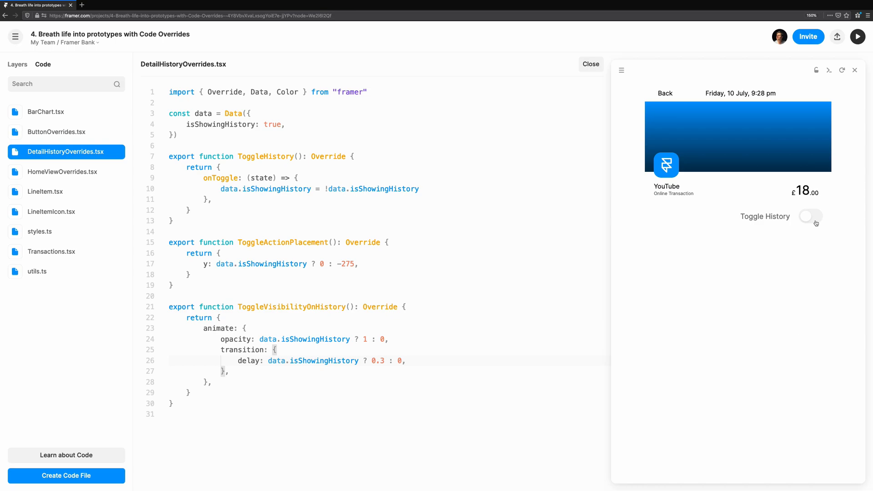
pyautogui.click(809, 216)
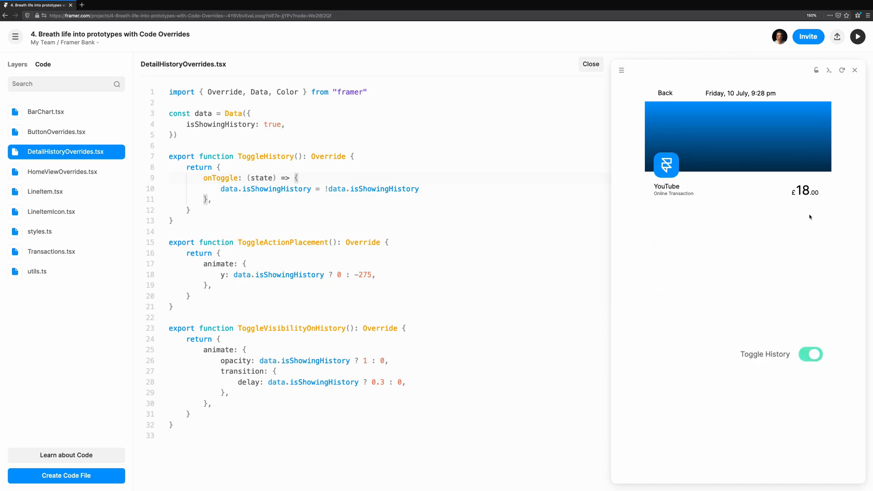
pyautogui.click(810, 354)
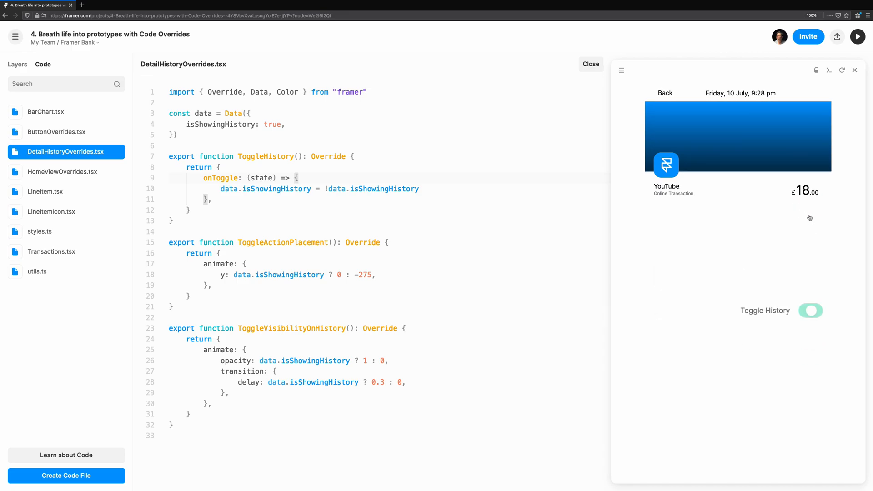
pyautogui.click(811, 310)
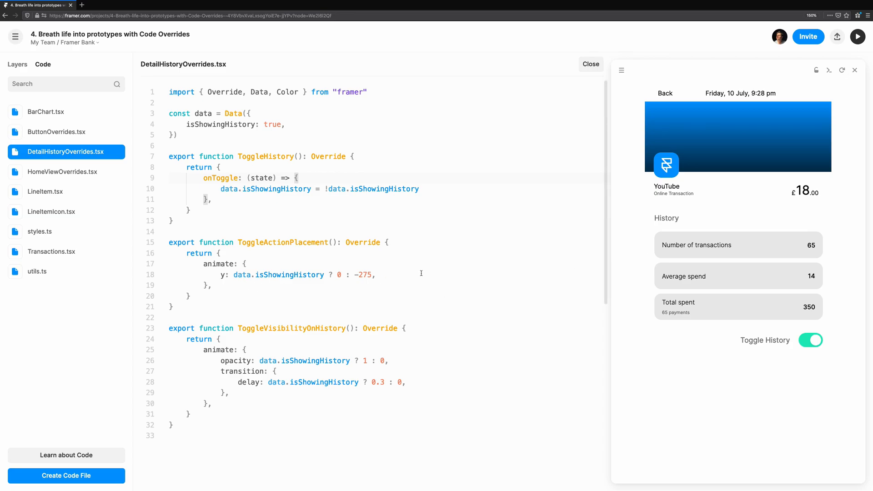
pyautogui.moveTo(337, 284)
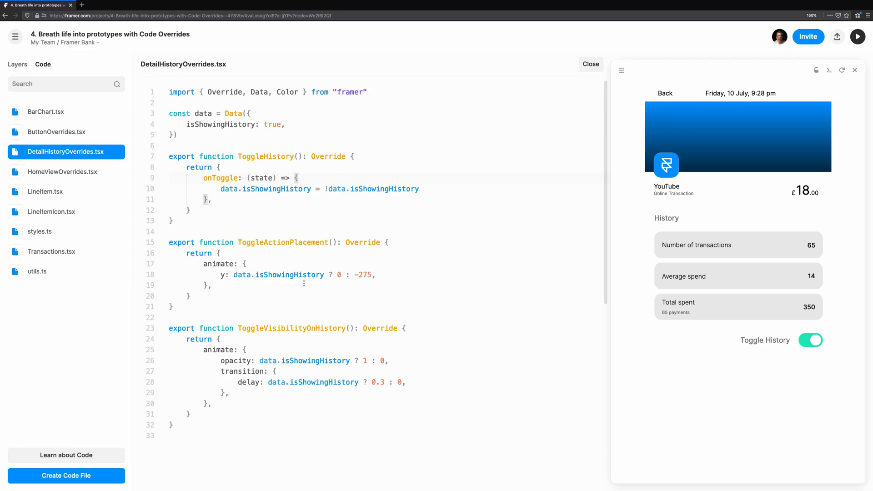
pyautogui.moveTo(236, 289)
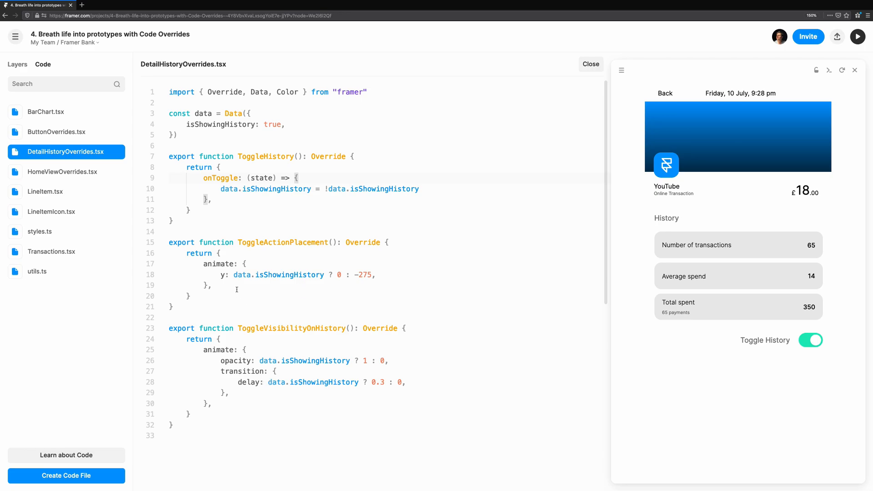
# Step: Give ToggleActionPlacement an easeInOut transition with delay data.isShowingHistory ? 0 : 0.3
pyautogui.write('tra')
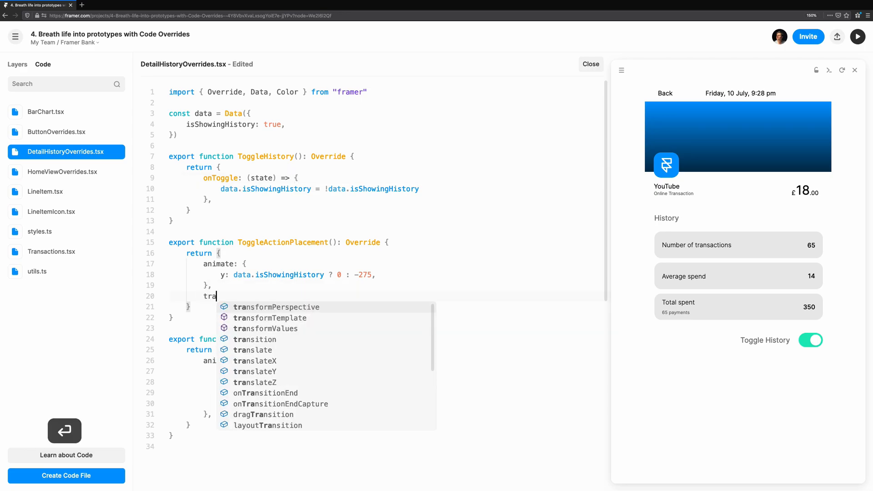
pyautogui.write('sition: {')
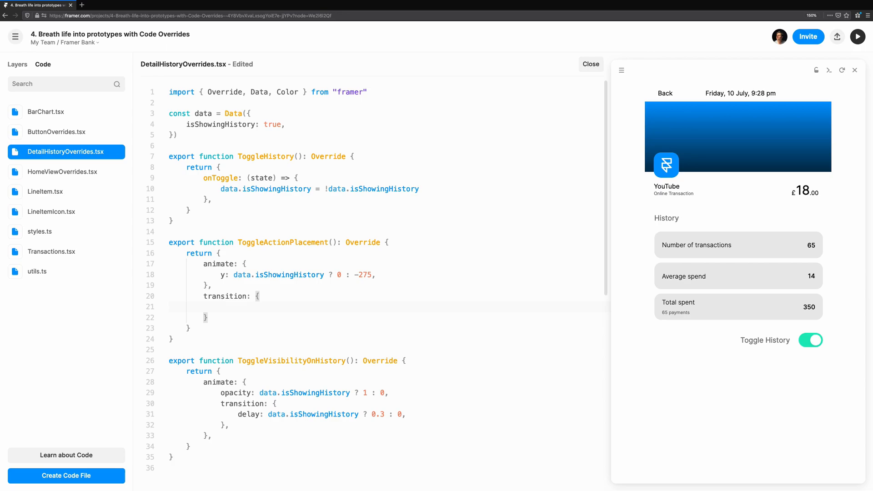
pyautogui.write('ease: "easeInOut",')
pyautogui.write('d')
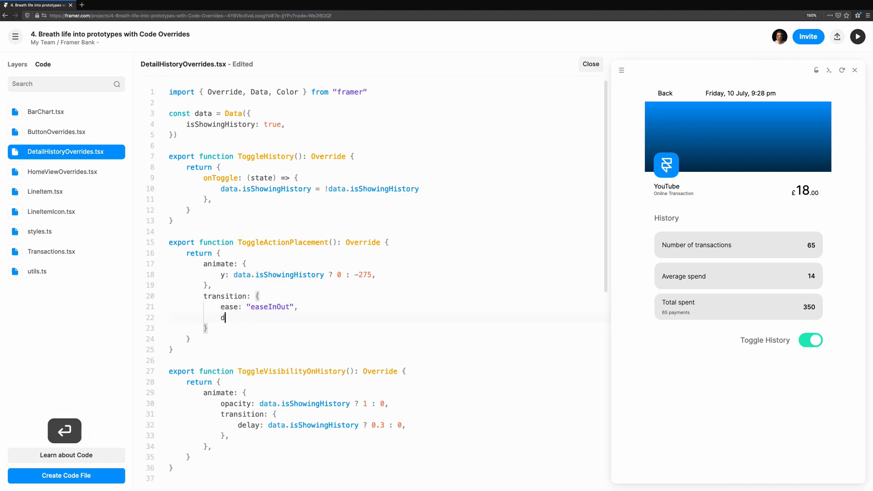
pyautogui.write('elay: data.isShowingHistory ? 0 : 0.3,')
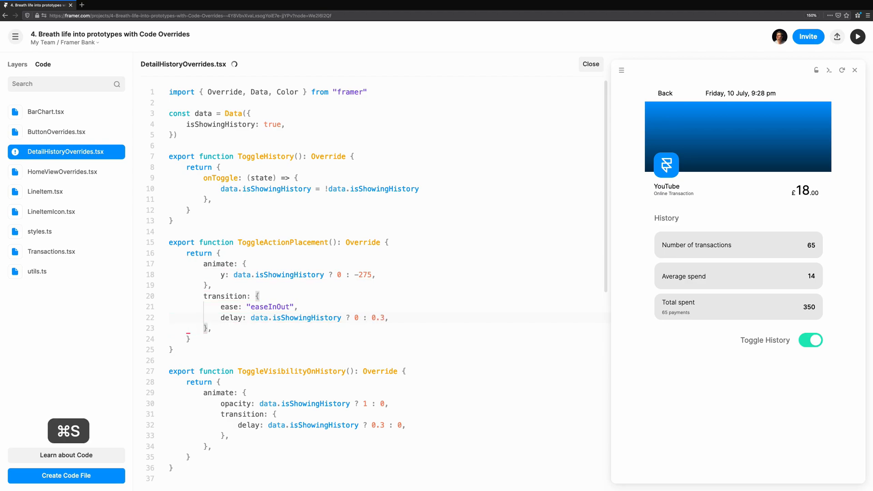
# Step: Test the eased toggle-row slide in preview and save the override file
pyautogui.click(810, 340)
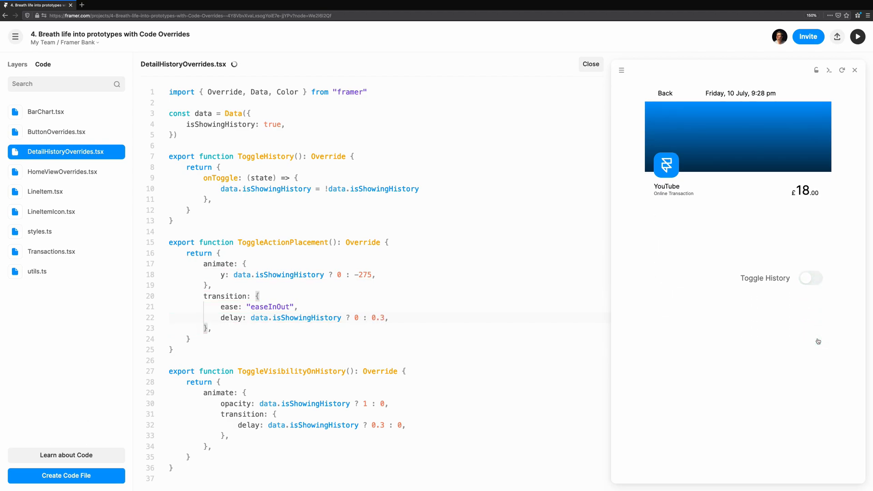
pyautogui.click(811, 278)
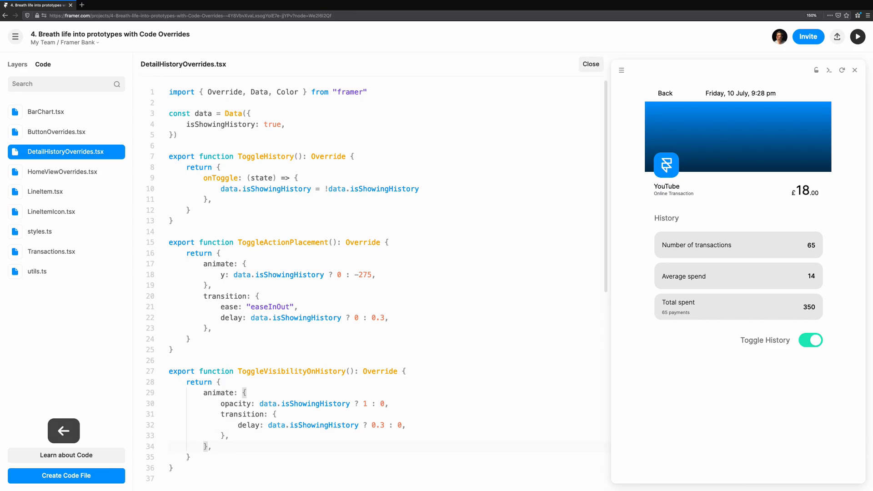
pyautogui.press('cmd+s')
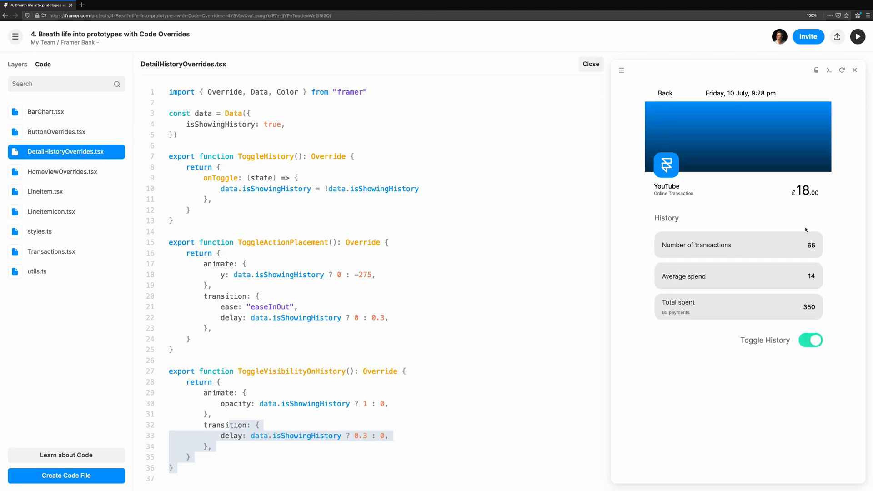
pyautogui.click(410, 425)
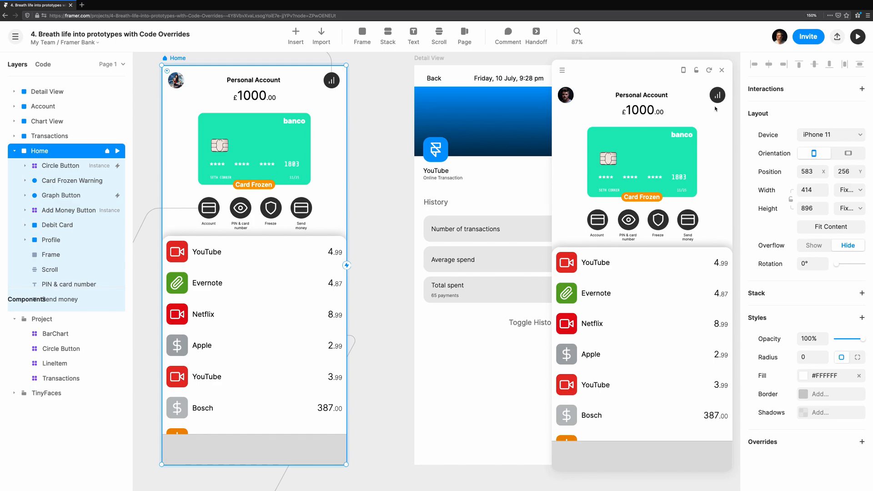
# Step: Add onClick setting data.isCardFrozen = !data.isCardFrozen to ToggleFreezeCard in HomeViewOverrides.tsx
pyautogui.click(42, 64)
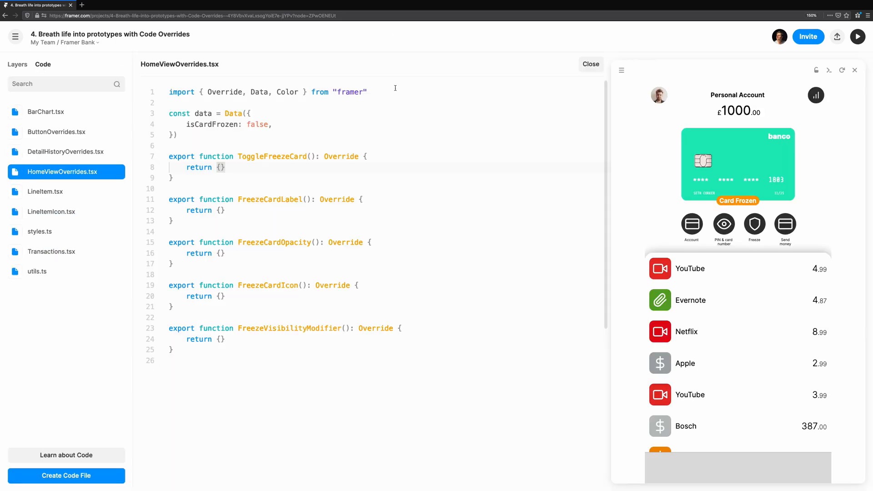
pyautogui.write('data.isCardFrozen = !data.isCardFrozen')
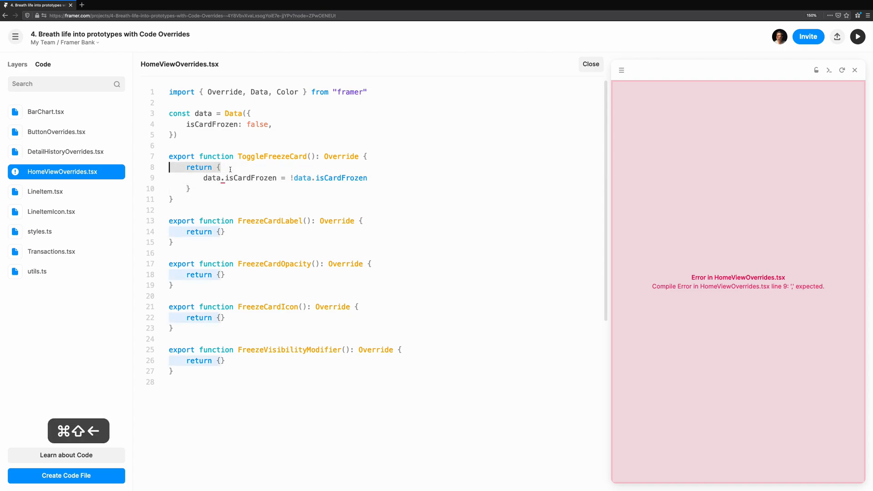
pyautogui.write('onClick() {')
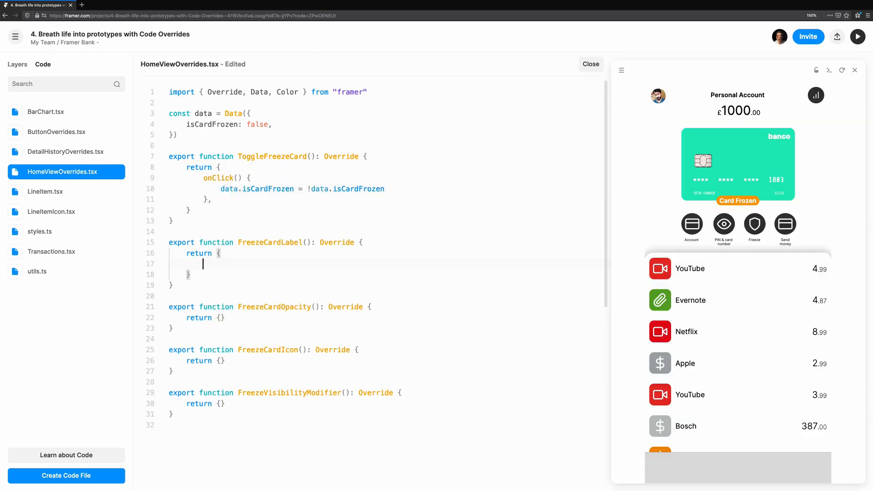
pyautogui.write('text: data.isCardFrozen ? "')
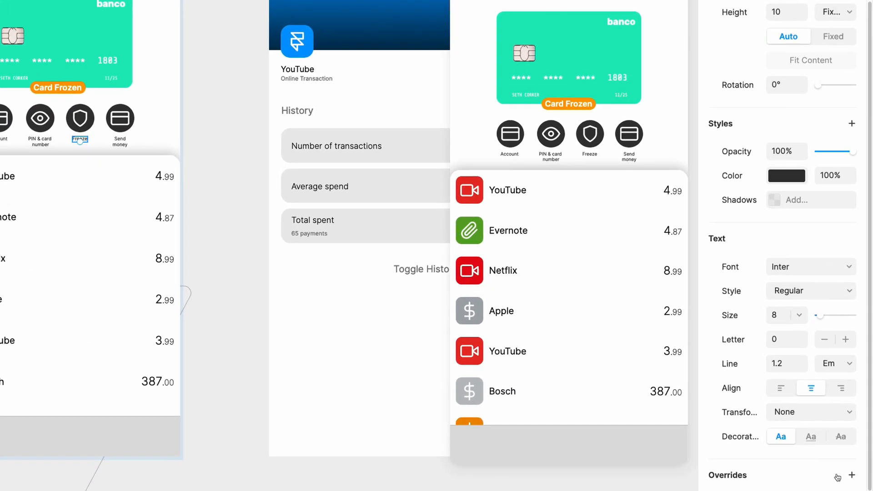
# Step: Add an override to Freeze Button Container using HomeViewOverrides' ToggleFreezeCard
pyautogui.click(814, 477)
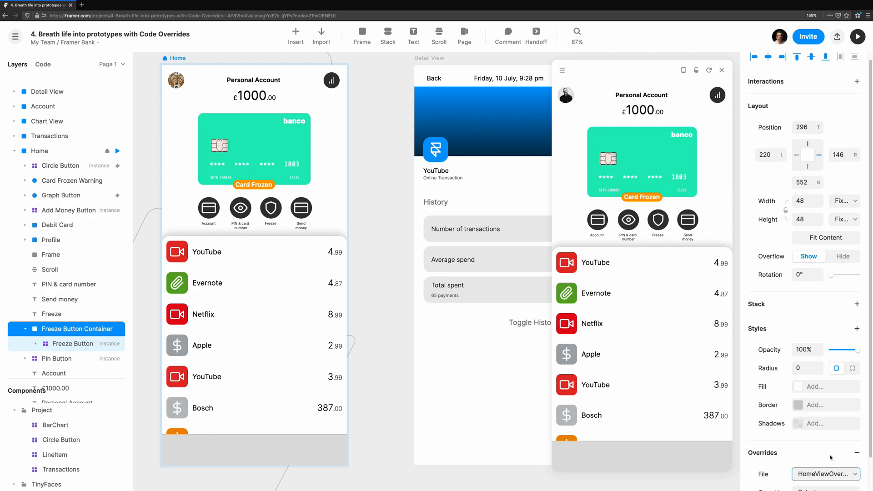
pyautogui.click(826, 455)
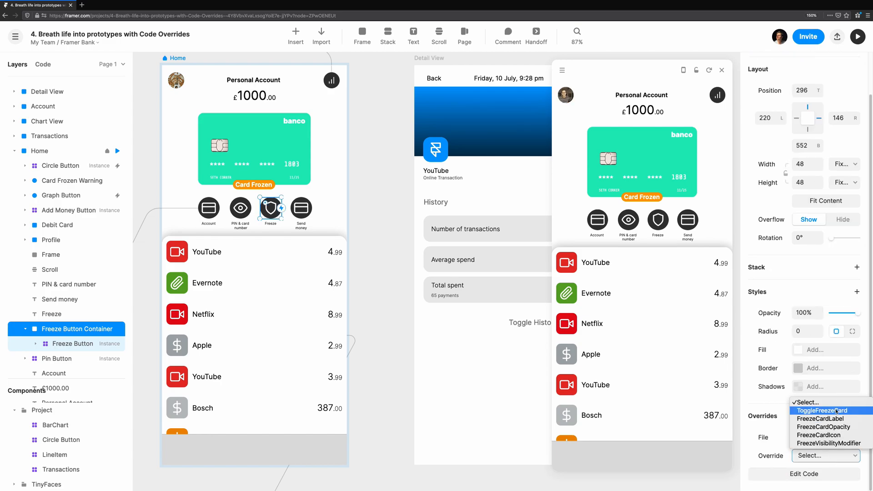
pyautogui.click(822, 410)
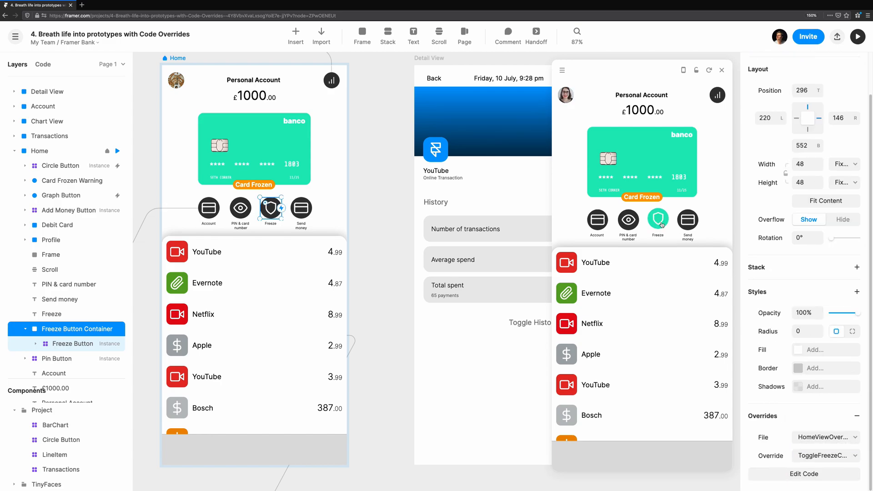
# Step: Return Unfreeze/Freeze label and ShieldOff/Shield icon from isCardFrozen, then test freezing in preview
pyautogui.click(74, 344)
pyautogui.write('iconSelection')
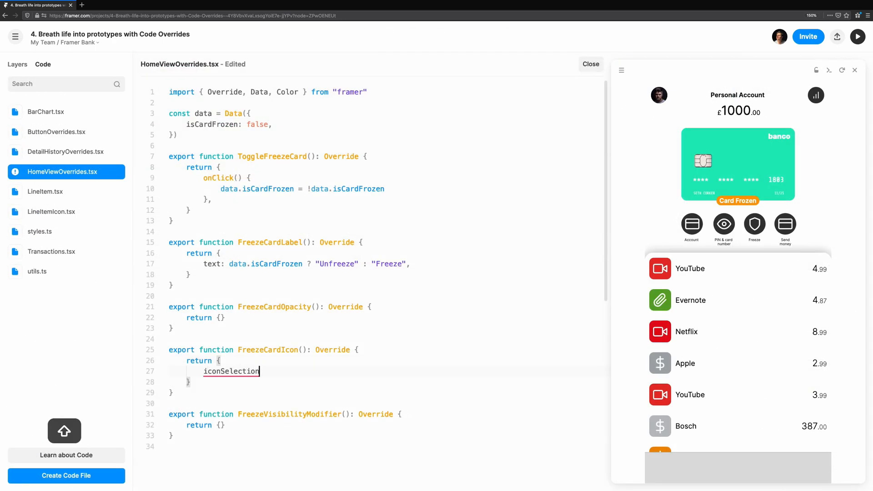
pyautogui.write(': data.isCardFrozen ? "Shield"')
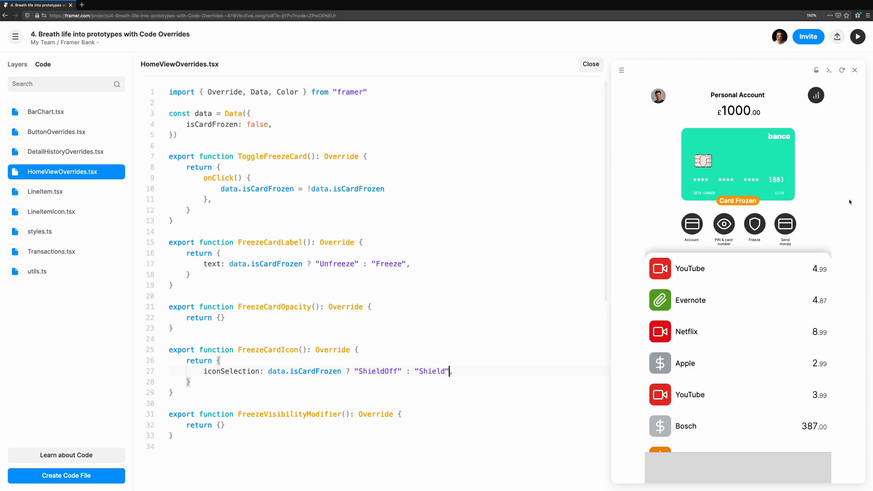
pyautogui.click(755, 223)
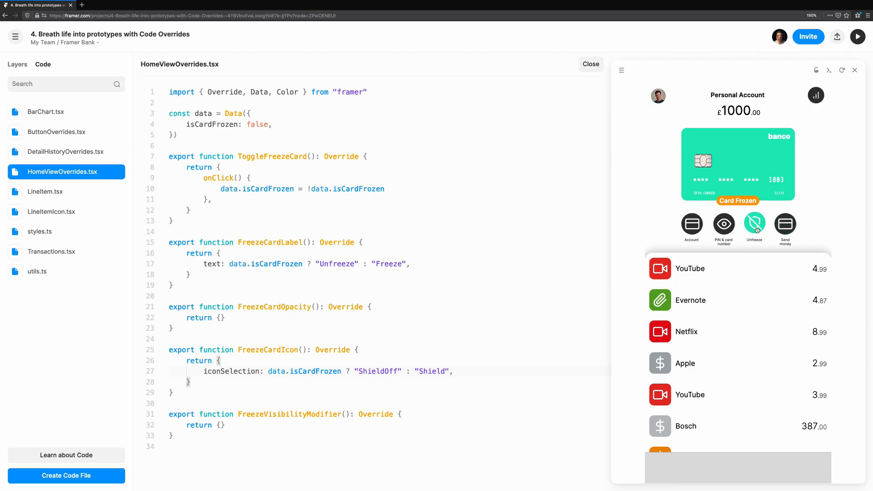
pyautogui.click(755, 225)
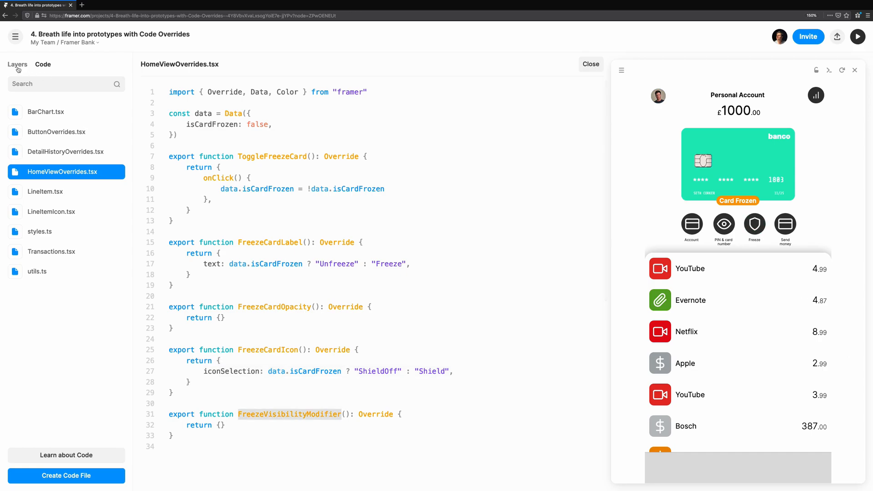
# Step: Apply the FreezeVisibilityModifier code override to the Card Frozen Warning layer
pyautogui.click(589, 64)
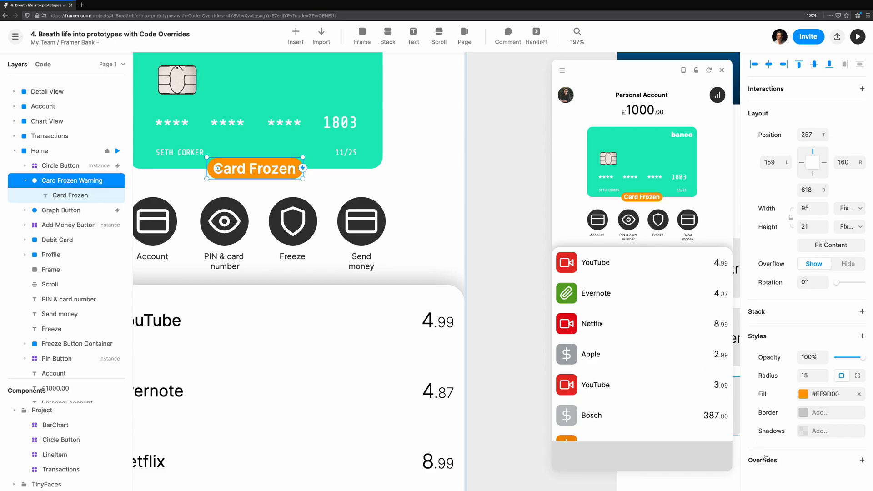
pyautogui.click(826, 473)
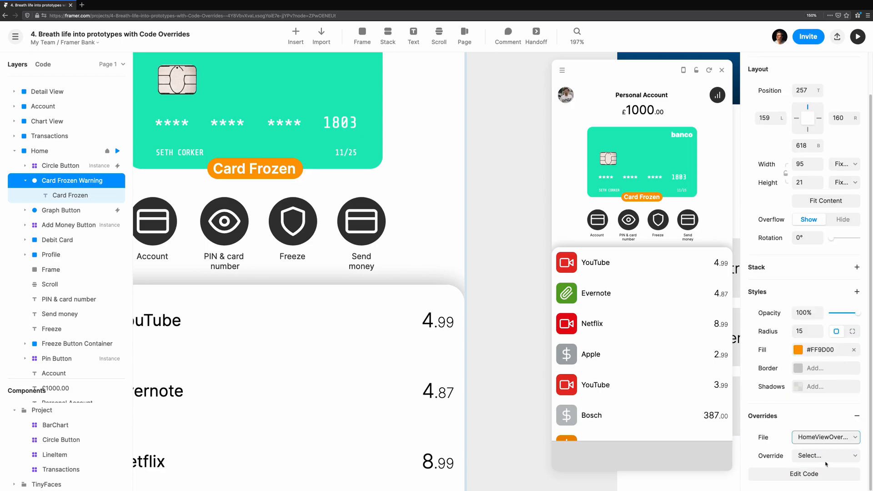
pyautogui.click(826, 456)
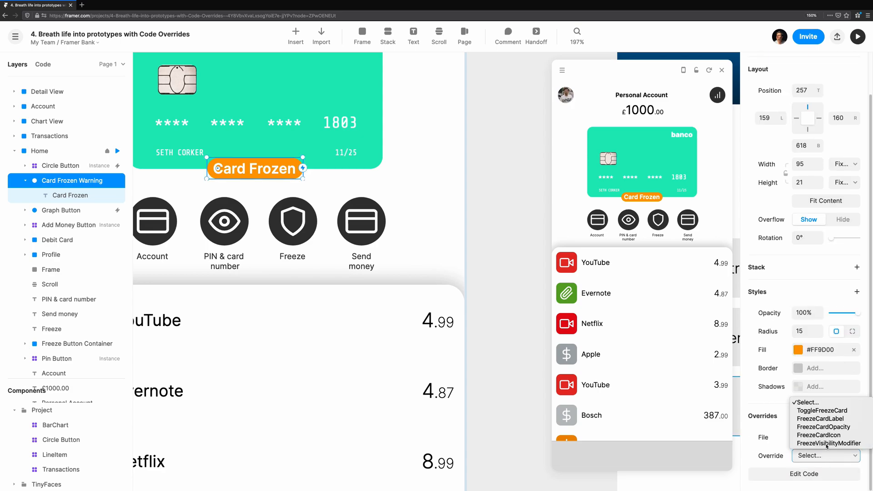
pyautogui.click(828, 443)
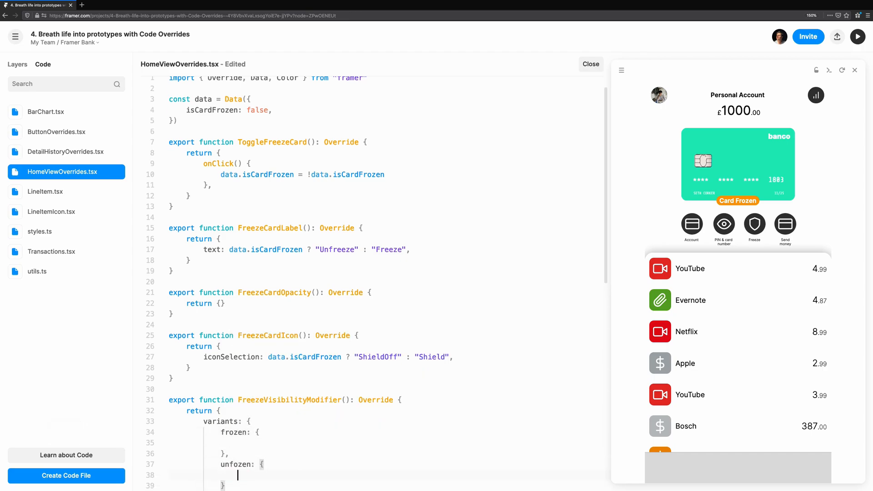
# Step: Return opacity variants and animate between "frozen" and "unfrozen" based on data.isCardFrozen
pyautogui.write('opacity: 0,')
pyautogui.click(288, 443)
pyautogui.write('opacity: 1,')
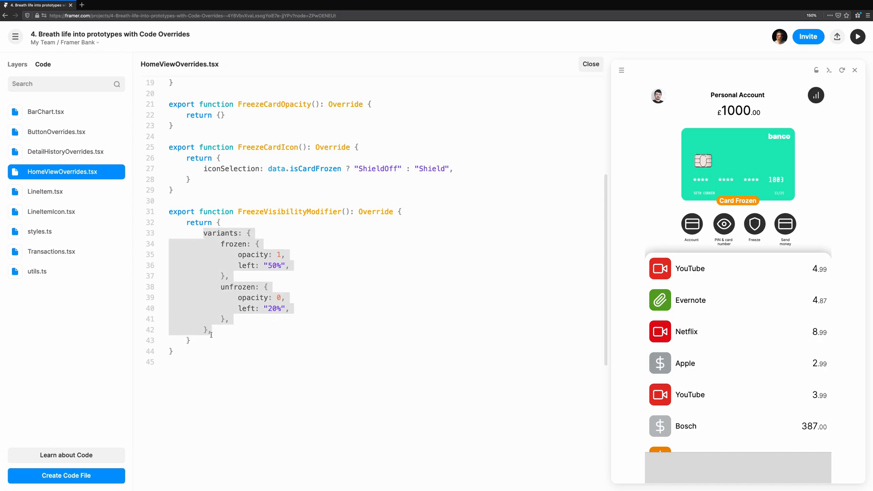
pyautogui.write('animate:')
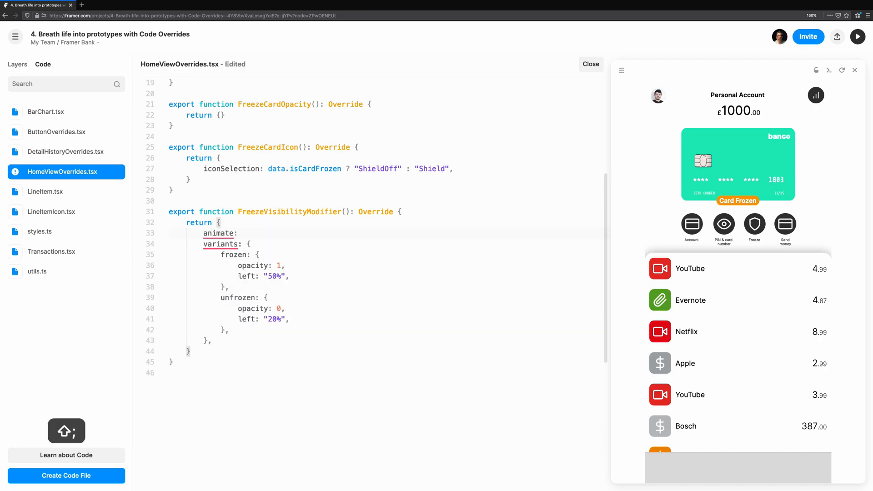
pyautogui.write('data.isCardFrozen ? "frozen"')
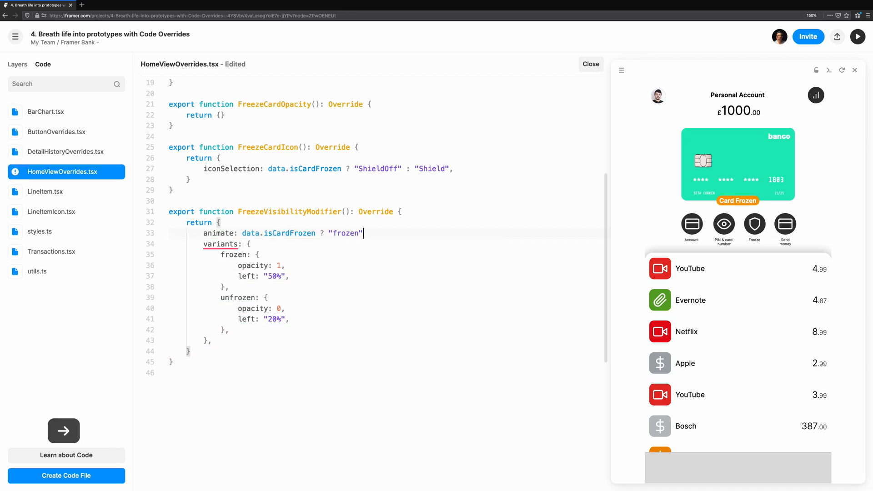
pyautogui.write(': "unfrozen";')
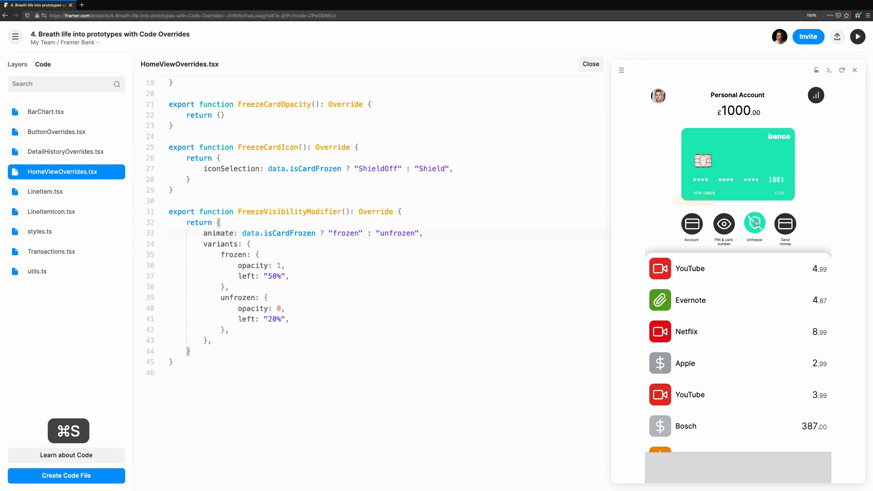
# Step: Toggle the card's frozen state in the preview to check the badge animation
pyautogui.click(754, 224)
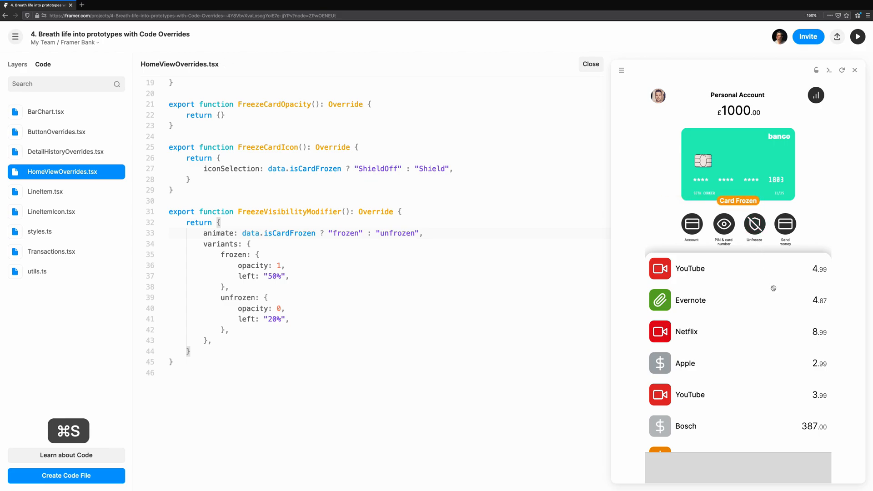
pyautogui.click(754, 224)
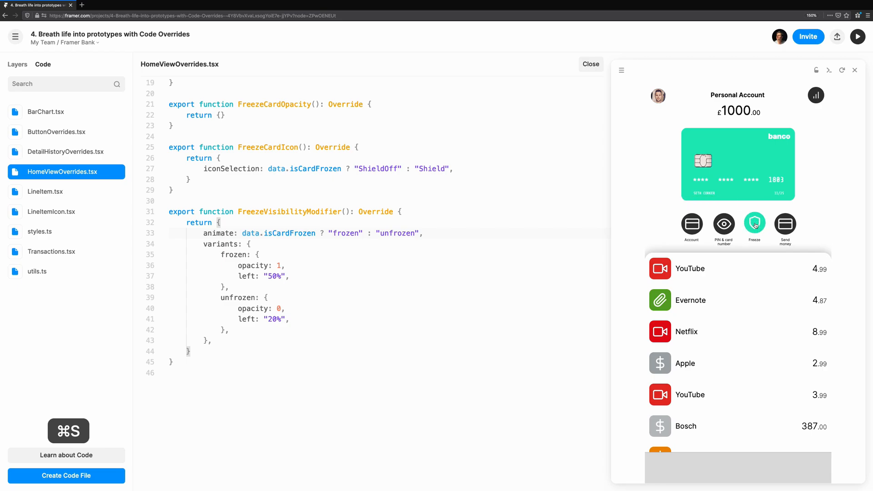
pyautogui.click(755, 225)
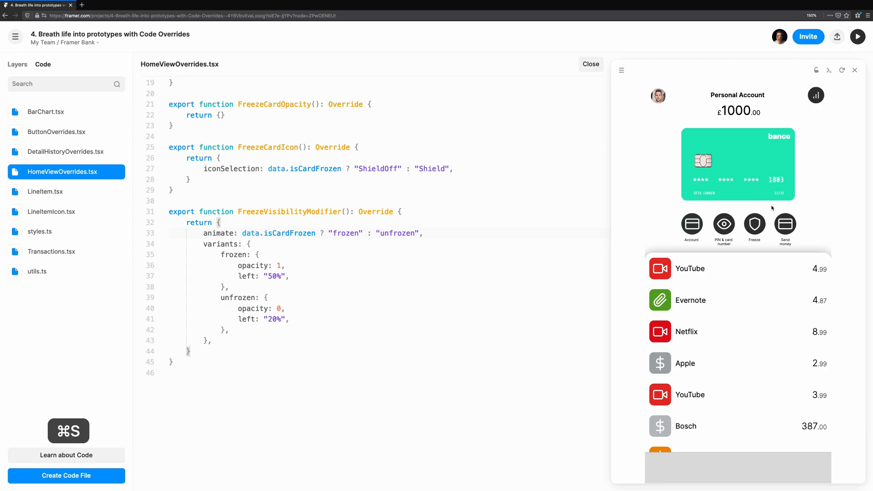
# Step: Add a spring transition to the badge, save, and replay the freeze toggle
pyautogui.write('transition: {')
pyautogui.write('left: {')
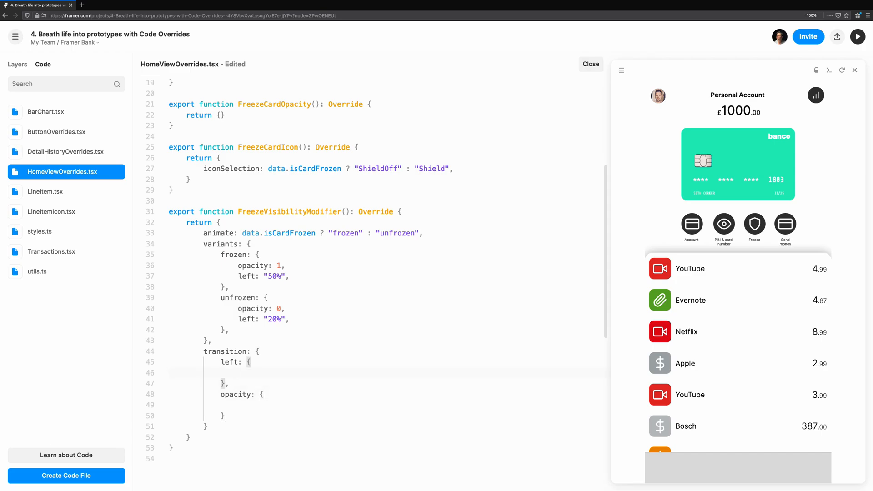
pyautogui.write('type: "spring"')
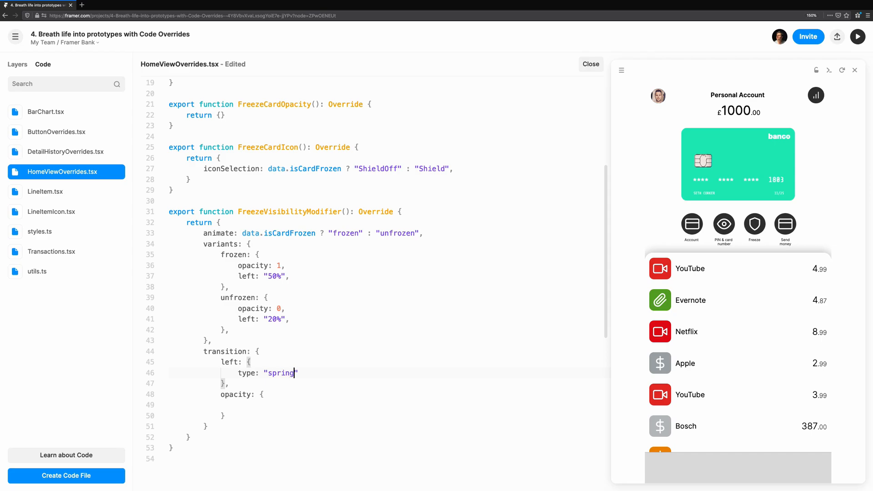
pyautogui.press('cmd+s')
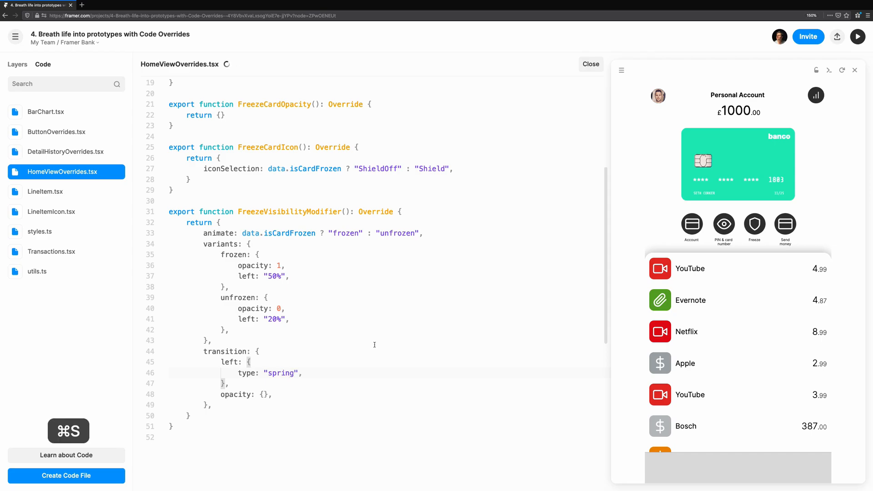
pyautogui.click(755, 224)
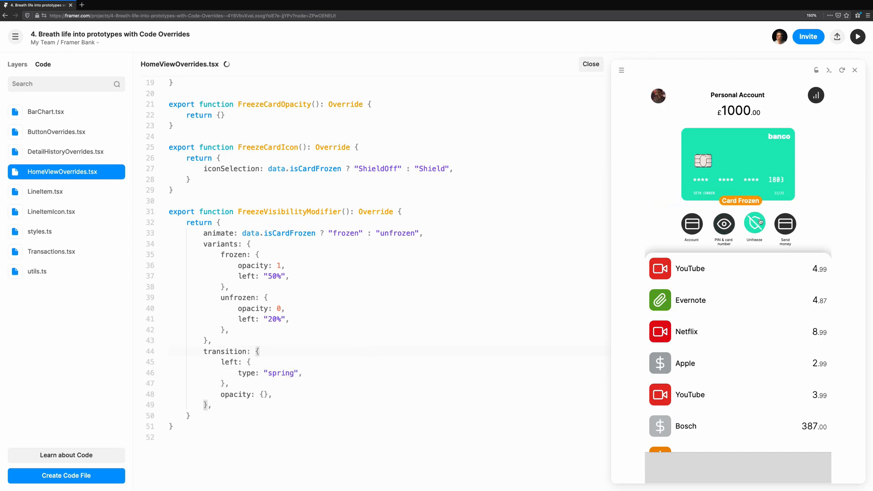
pyautogui.click(755, 224)
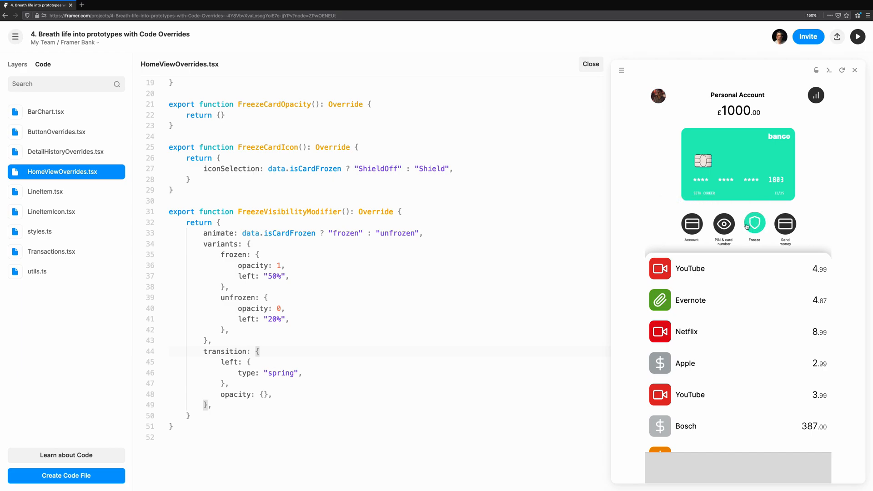
pyautogui.click(754, 224)
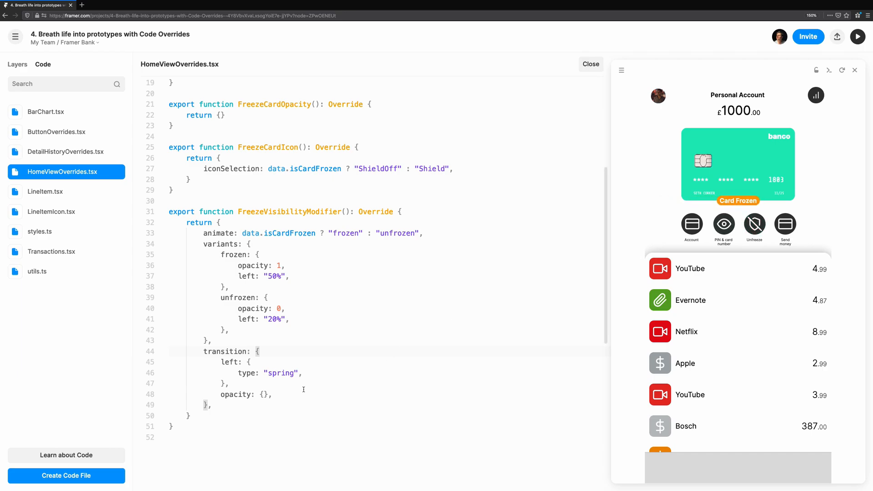
# Step: Set the spring stiffness to 700 and test the springier slide in the preview
pyautogui.write('stiffness')
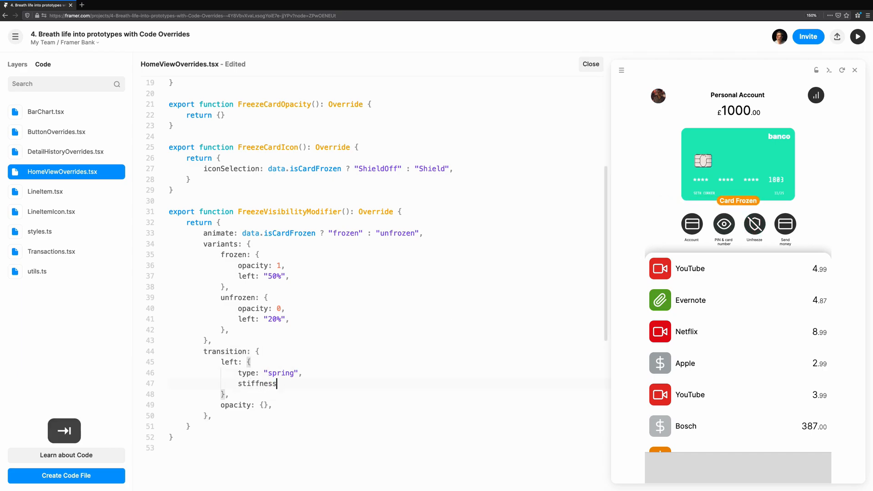
pyautogui.write('700,')
pyautogui.write('mass: 1,')
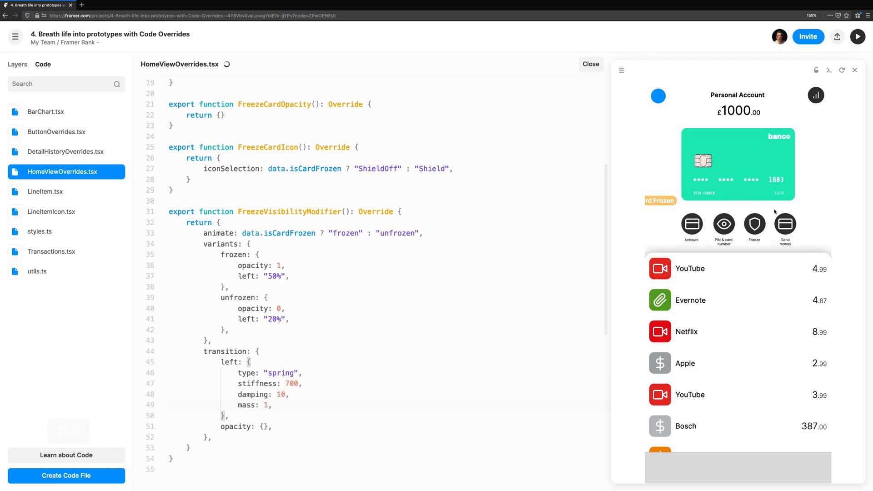
pyautogui.click(755, 224)
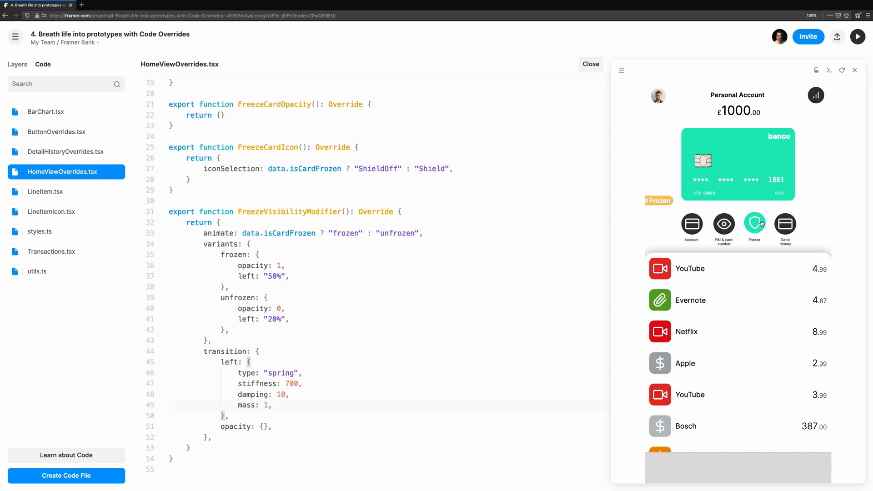
pyautogui.click(754, 225)
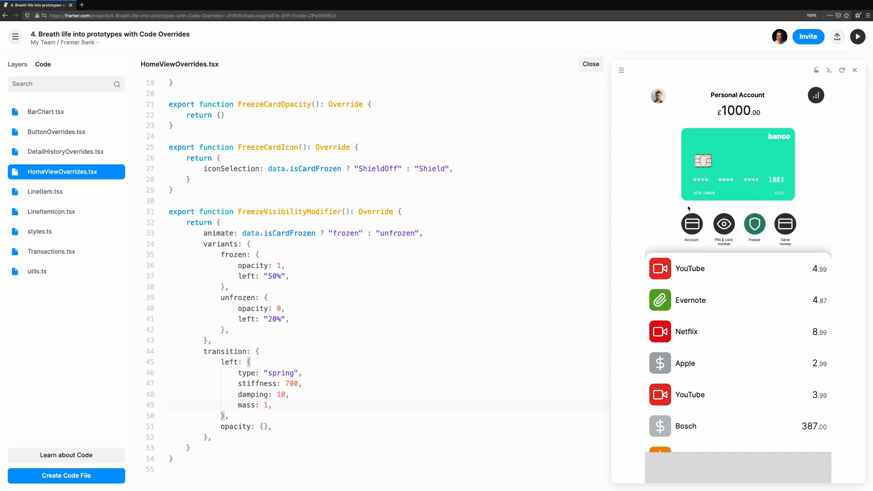
pyautogui.click(754, 223)
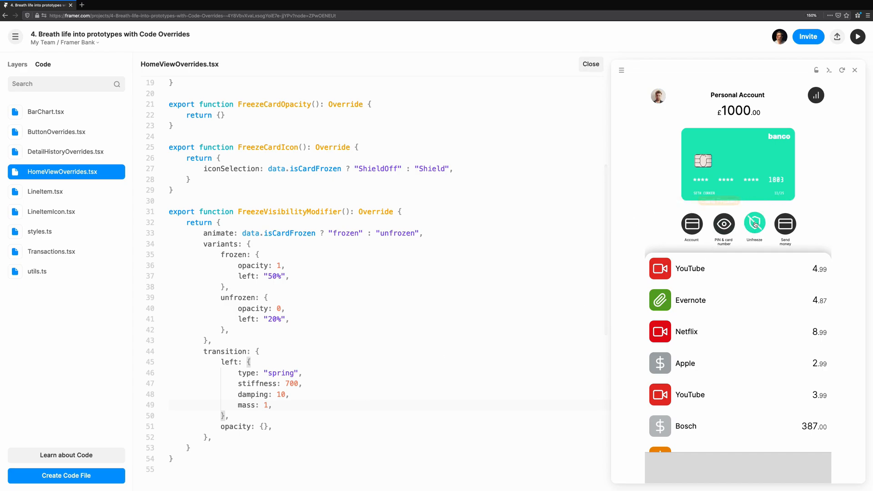
pyautogui.click(754, 224)
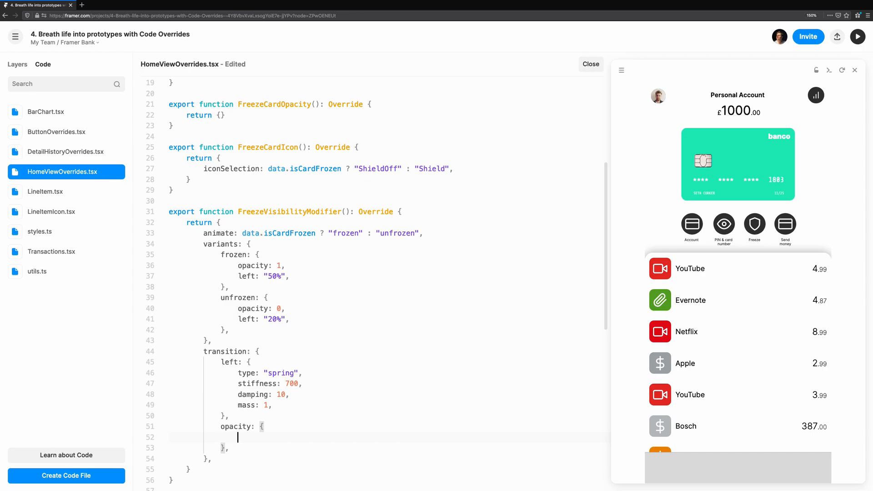
# Step: Make the label's opacity a quick linear tween, save, and test the faster fade
pyautogui.write('type:')
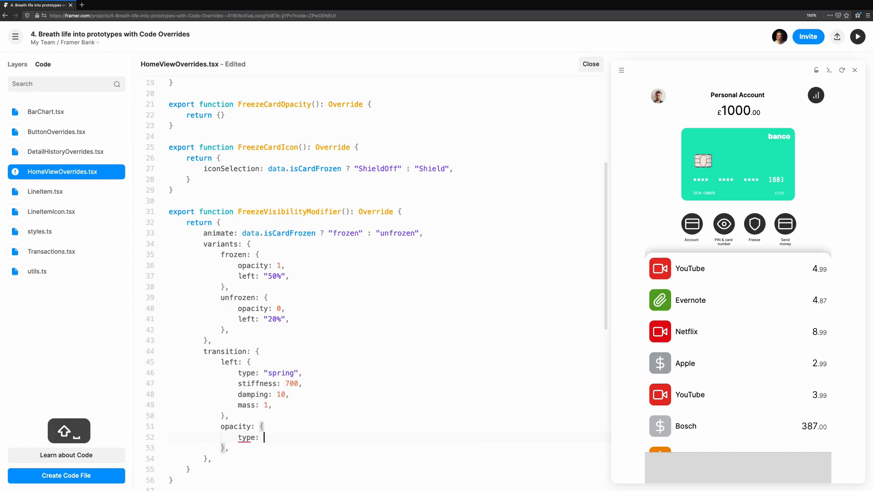
pyautogui.write("tween',")
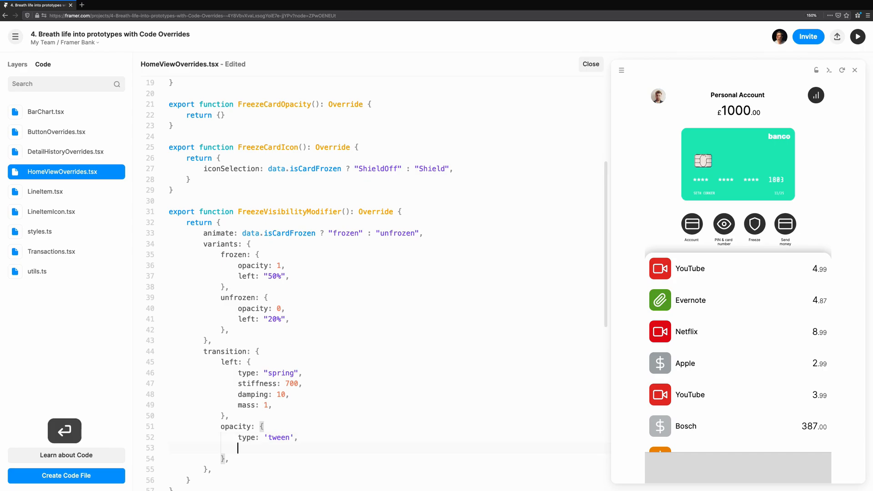
pyautogui.write("ease: '")
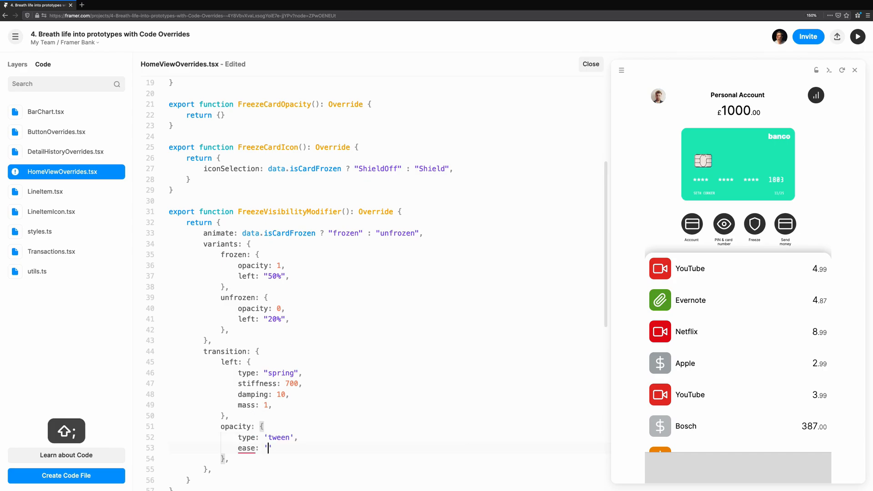
pyautogui.write('linear')
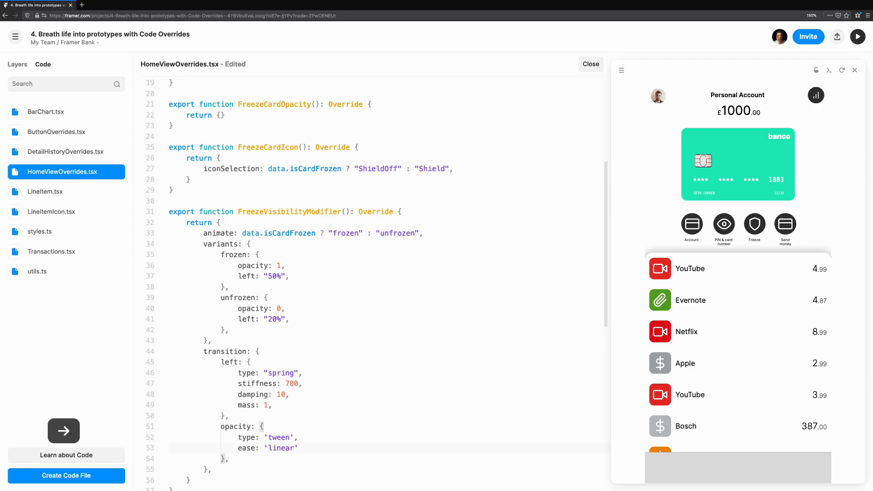
pyautogui.write('duration:')
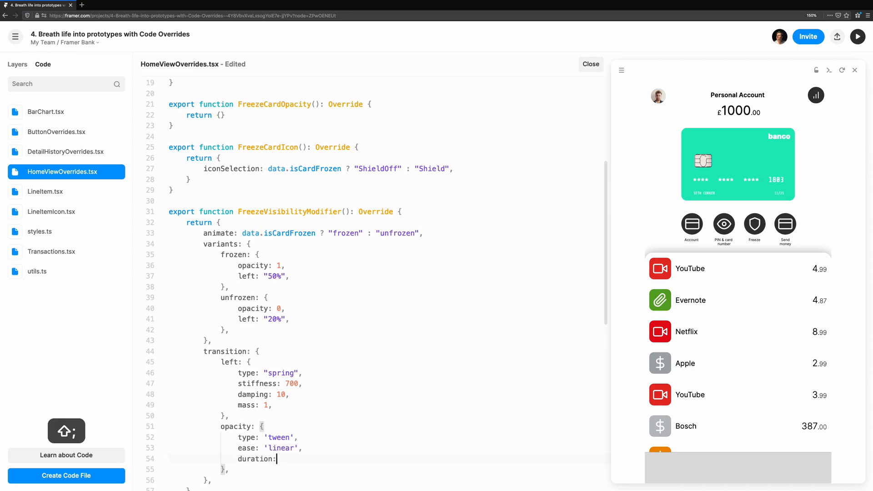
pyautogui.write('0.05')
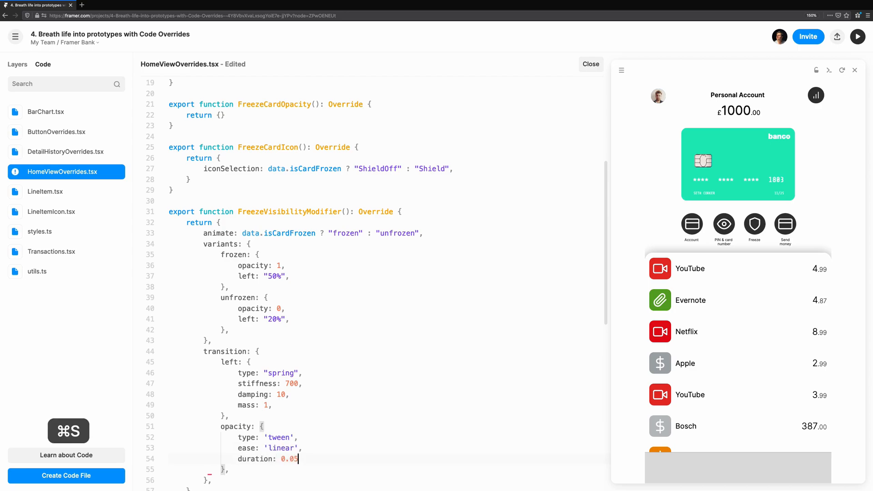
pyautogui.press('cmd+s')
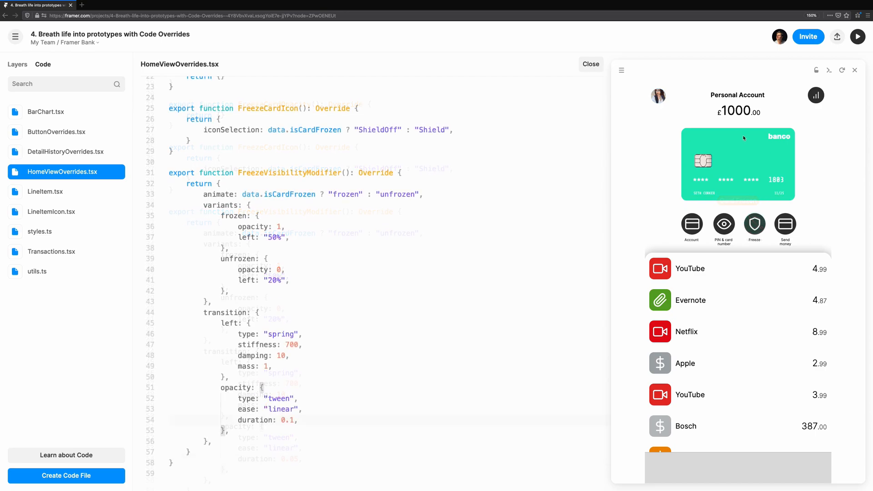
pyautogui.click(755, 223)
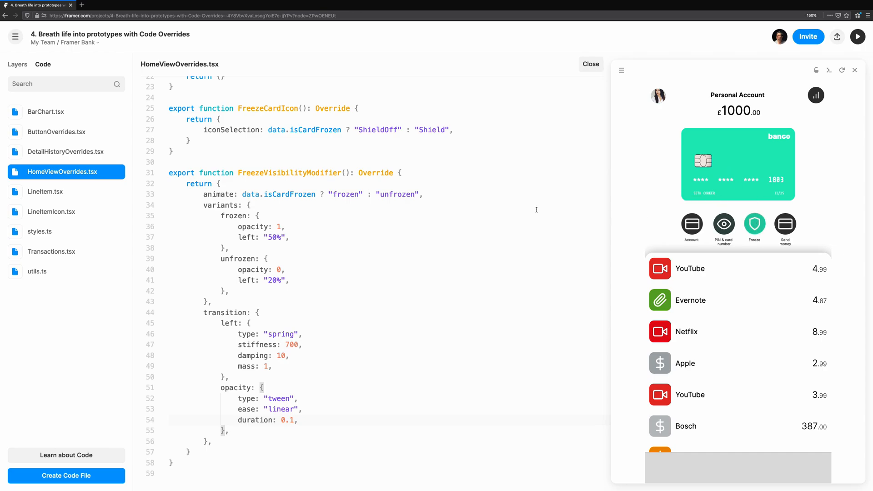
pyautogui.click(590, 64)
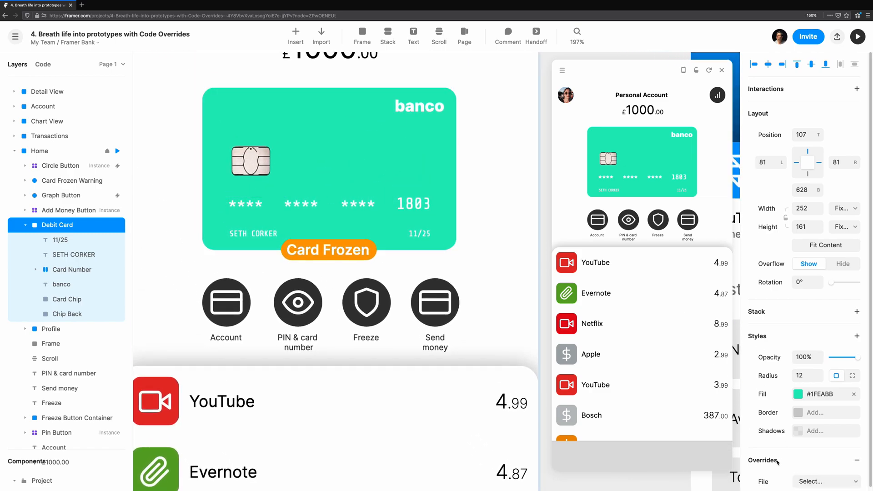
# Step: Set FreezeCardOpacity to animate opacity to 0.4 when the card is frozen
pyautogui.click(824, 481)
pyautogui.write('opacity')
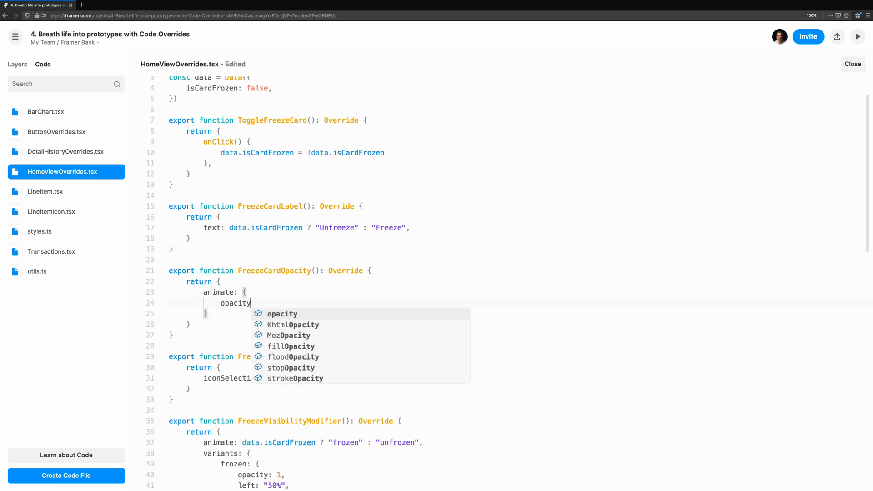
pyautogui.write(': data.is')
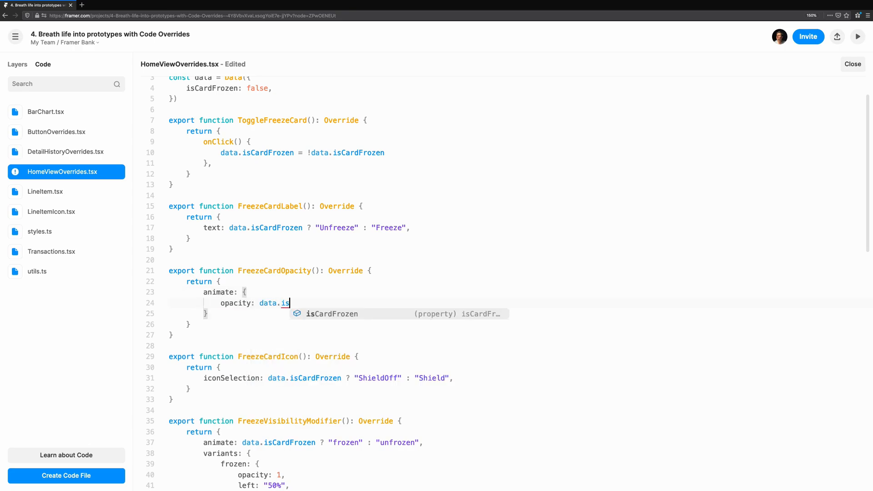
pyautogui.write('CardFrozen ? 0.4 : 1.0,')
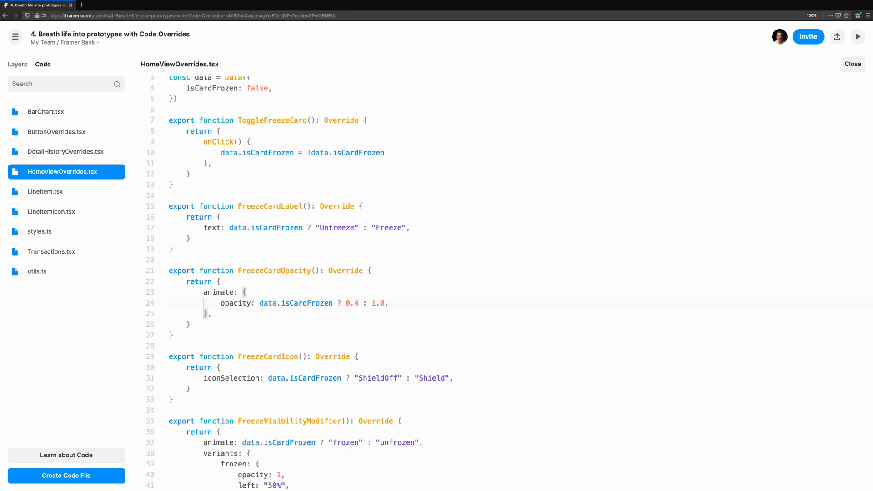
pyautogui.click(384, 302)
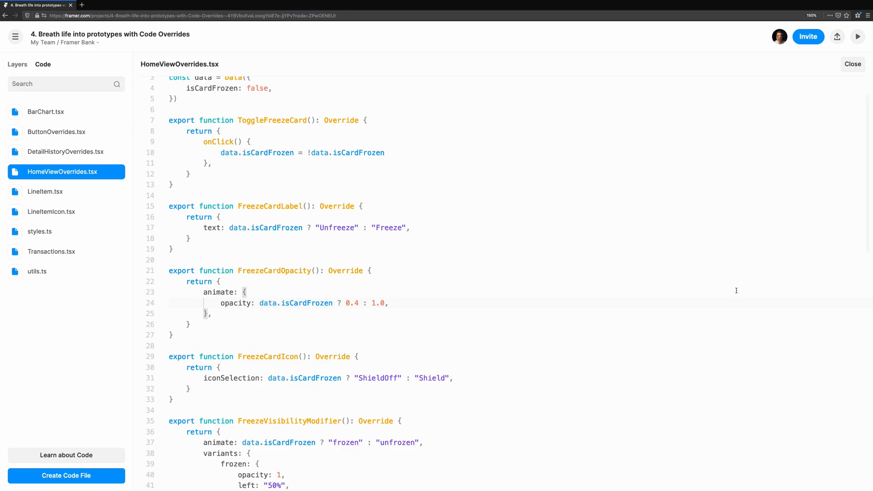
pyautogui.click(384, 302)
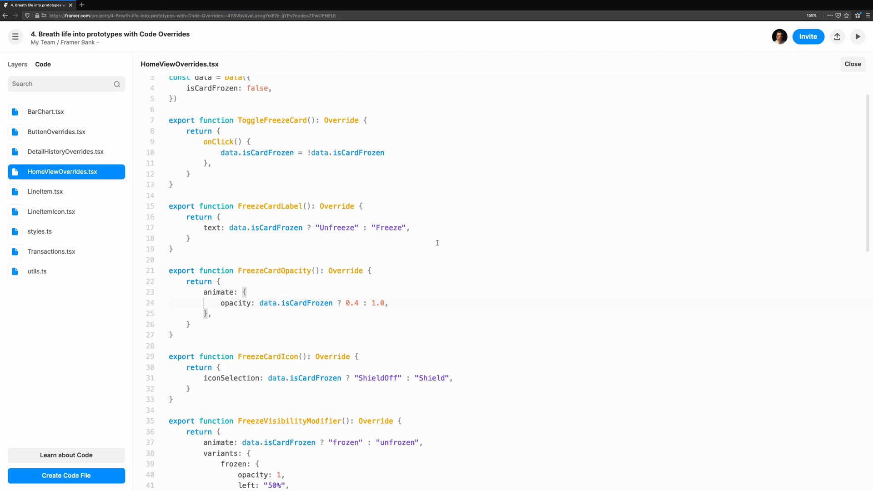
# Step: Add a 0.95, 1.1, 1.0 scale pulse when frozen, test it, and begin a transition
pyautogui.write('scale: data.')
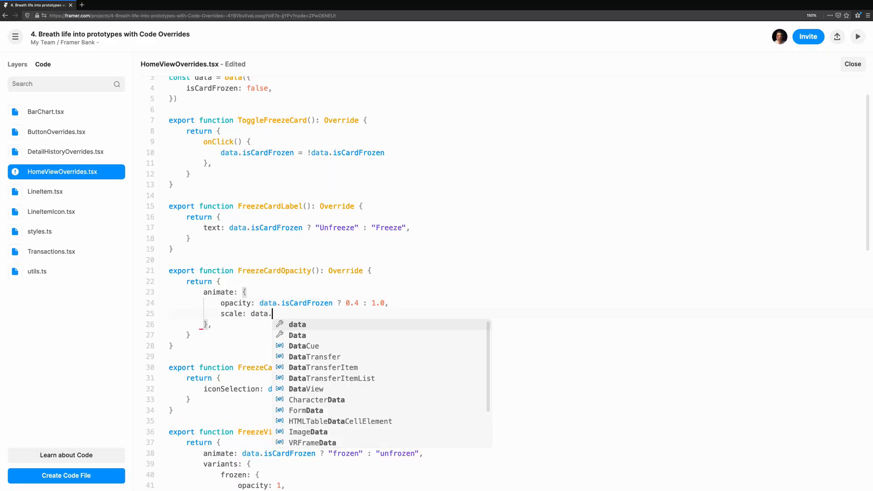
pyautogui.write('isCardFrozen ? 0 : 1.0')
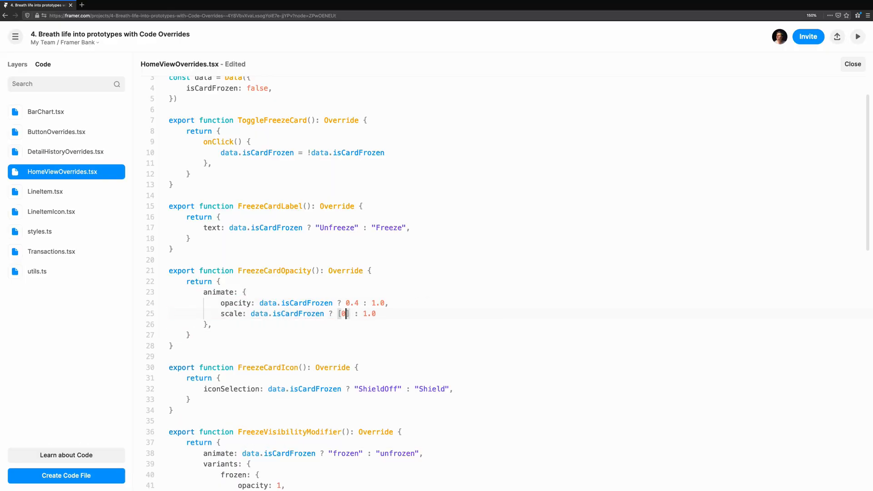
pyautogui.write('.95, 1.1, 1.0')
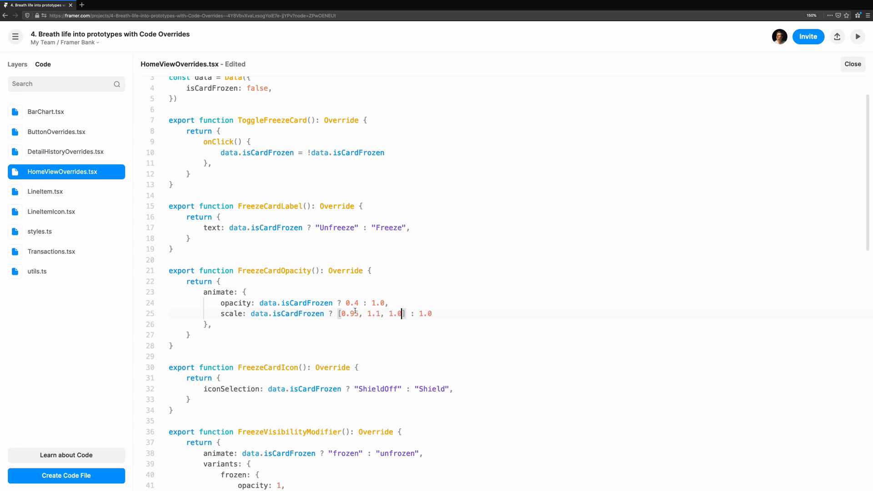
pyautogui.click(858, 37)
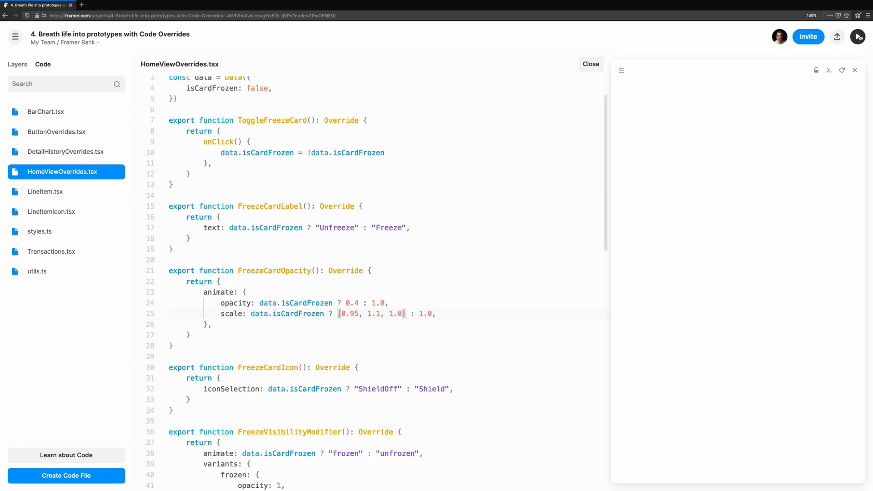
pyautogui.click(858, 37)
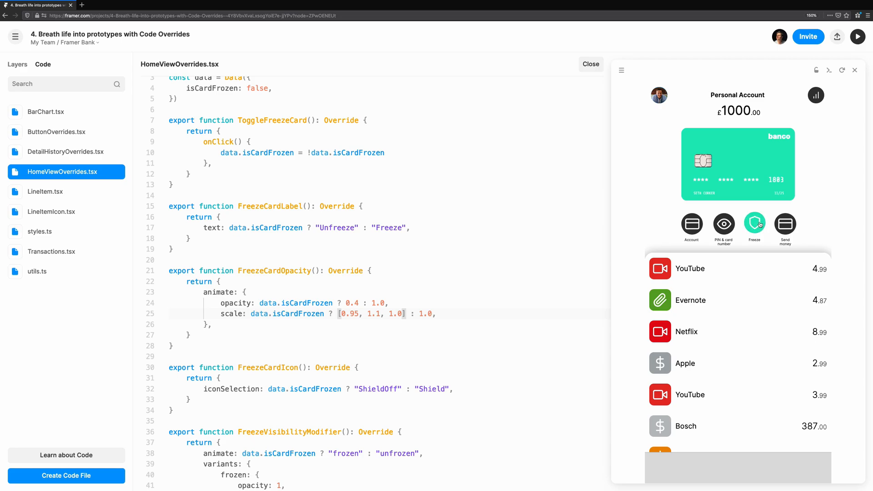
pyautogui.click(754, 224)
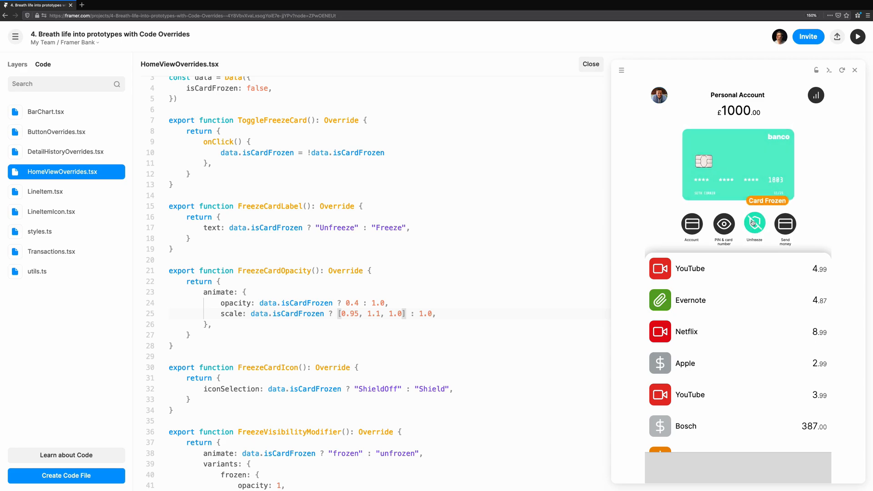
pyautogui.click(754, 225)
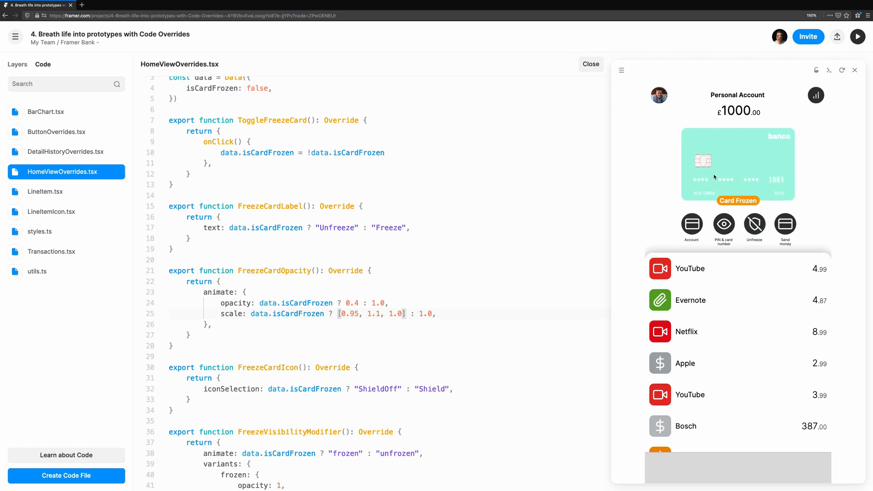
pyautogui.write('transition: {')
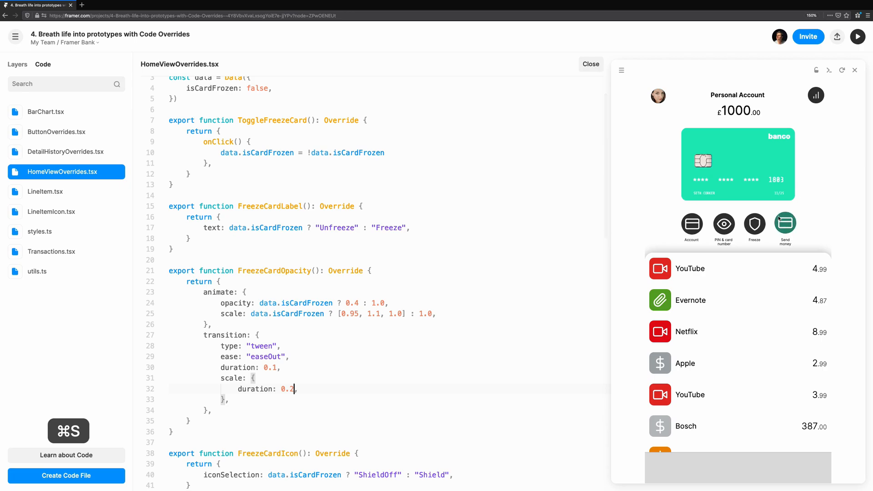
# Step: Freeze the card in the preview to test the 0.1s easeOut timing
pyautogui.click(755, 224)
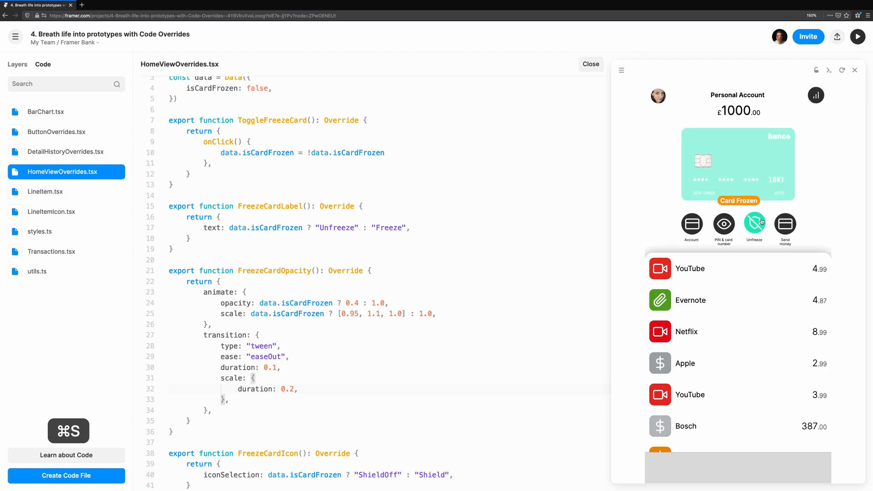
pyautogui.scroll(-3)
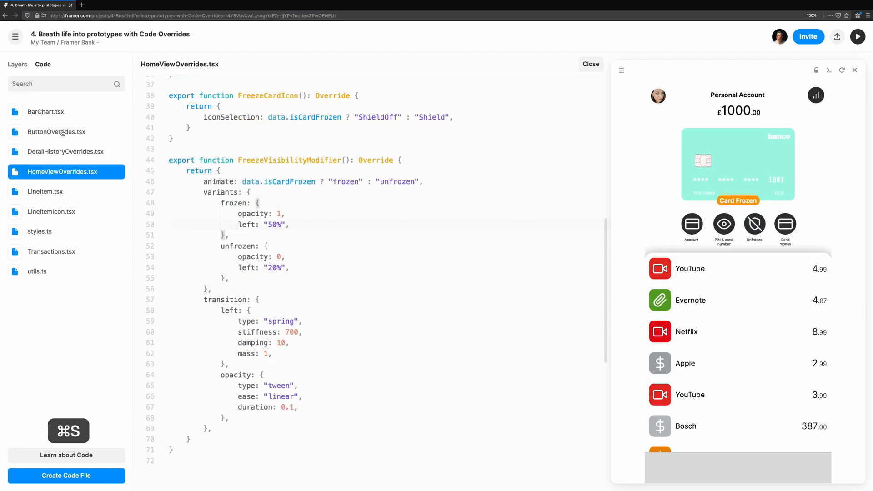
# Step: Open ButtonOverrides.tsx and confirm Pin Button uses the AdvancedHover override
pyautogui.click(56, 132)
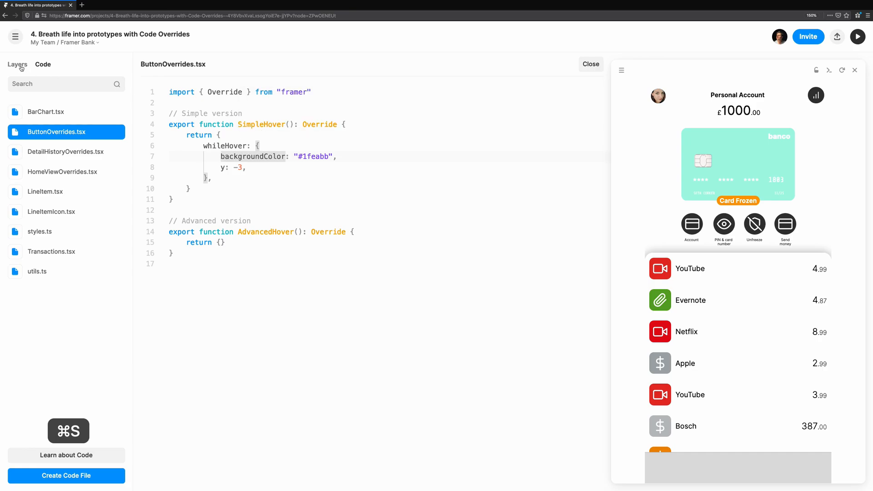
pyautogui.click(590, 63)
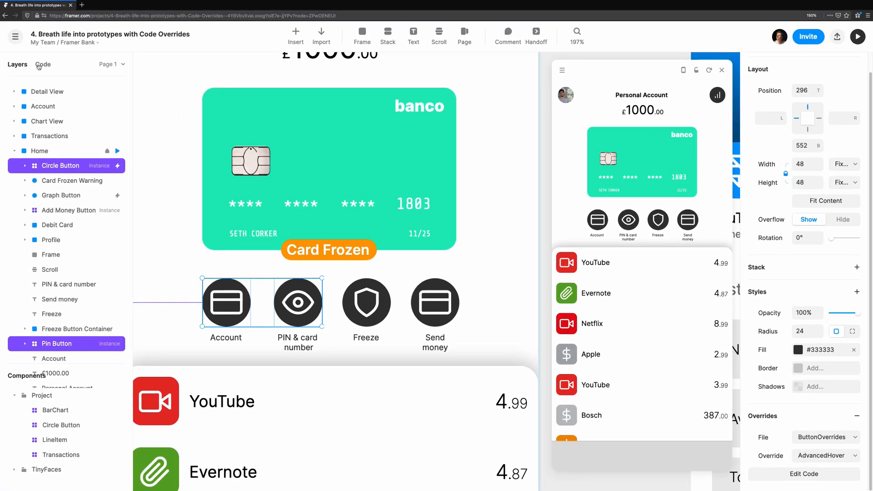
pyautogui.click(804, 474)
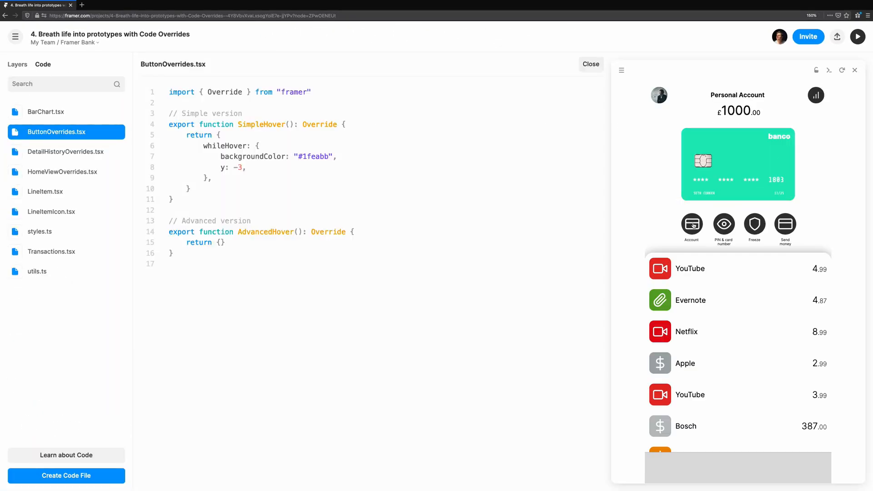
pyautogui.press('enter')
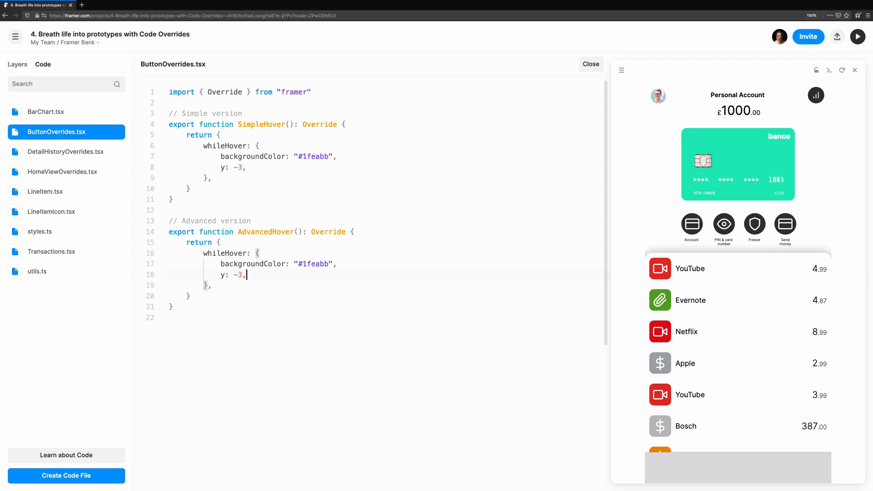
# Step: Give AdvancedHover a transition with yoyo: Infinity for the lift and shadow
pyautogui.write('transition: {')
pyautogui.write('y:')
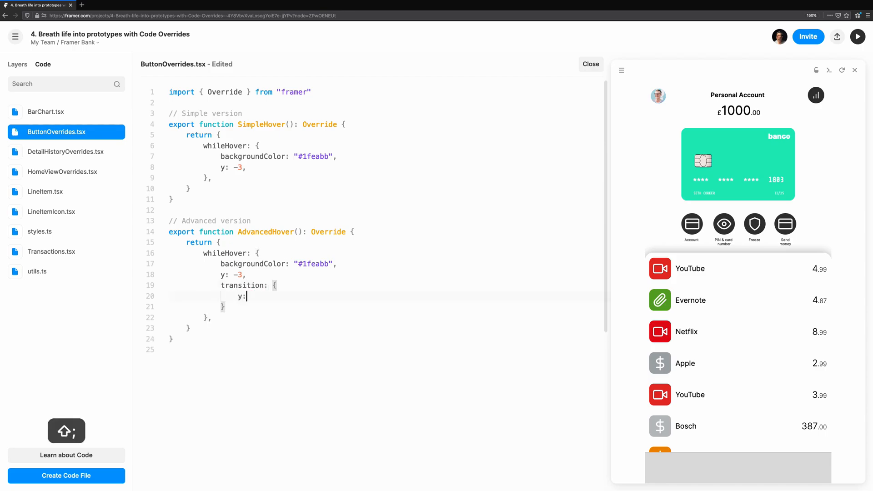
pyautogui.write('yoyo: Infinity,')
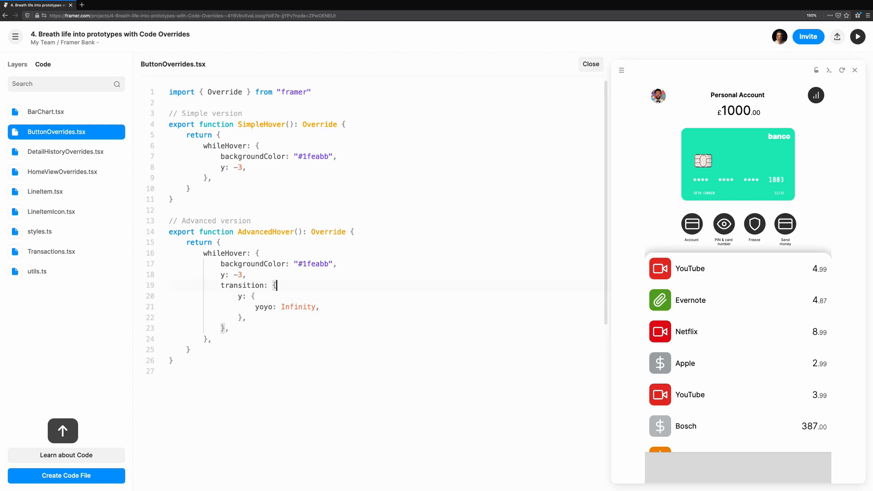
pyautogui.write('ease: "linear",')
pyautogui.write('boxShadow: {')
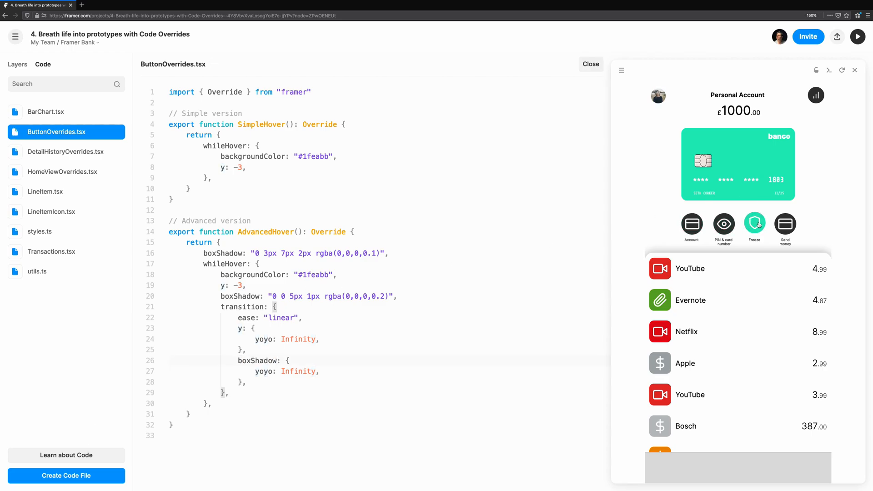
pyautogui.click(590, 64)
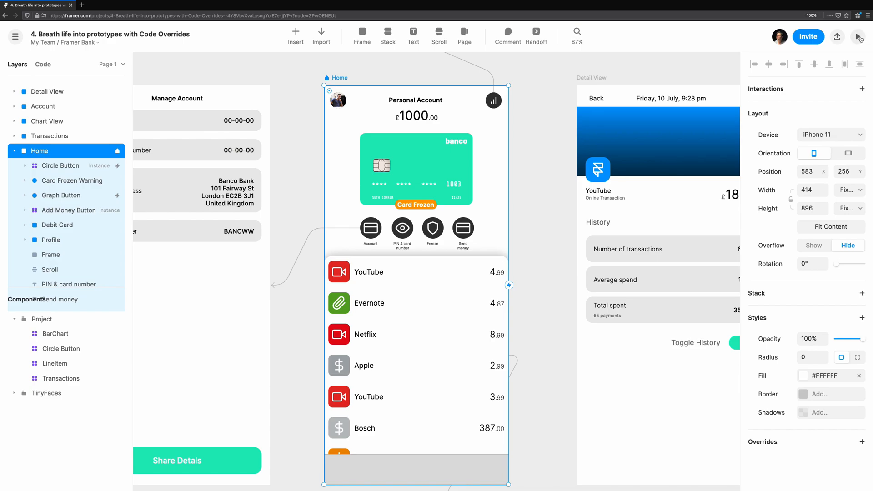
# Step: Toggle off the transaction history, then freeze the card on the home preview
pyautogui.click(858, 37)
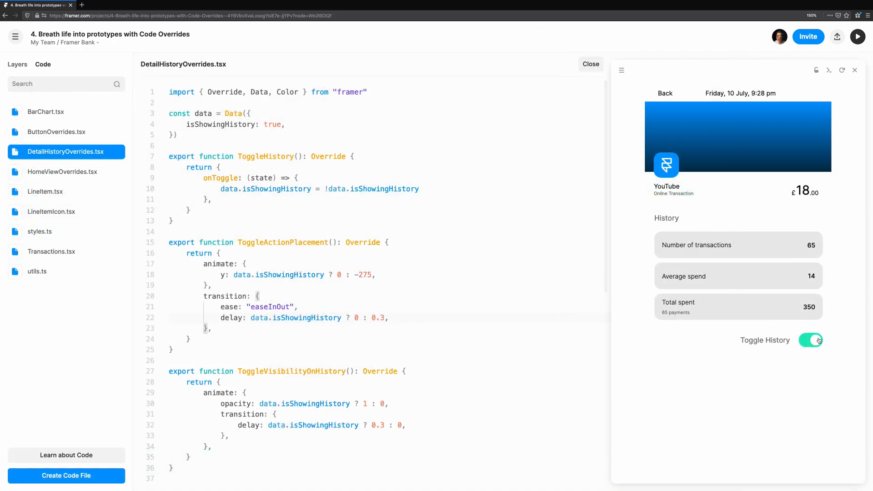
pyautogui.click(810, 340)
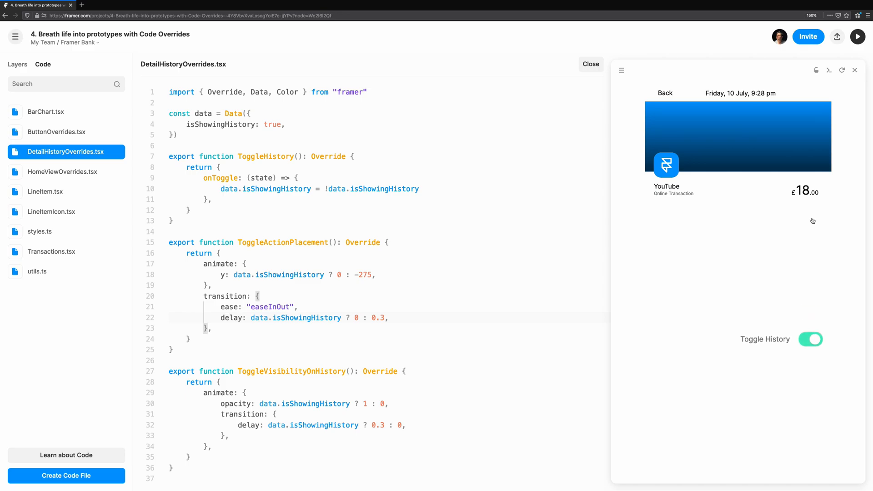
pyautogui.click(69, 171)
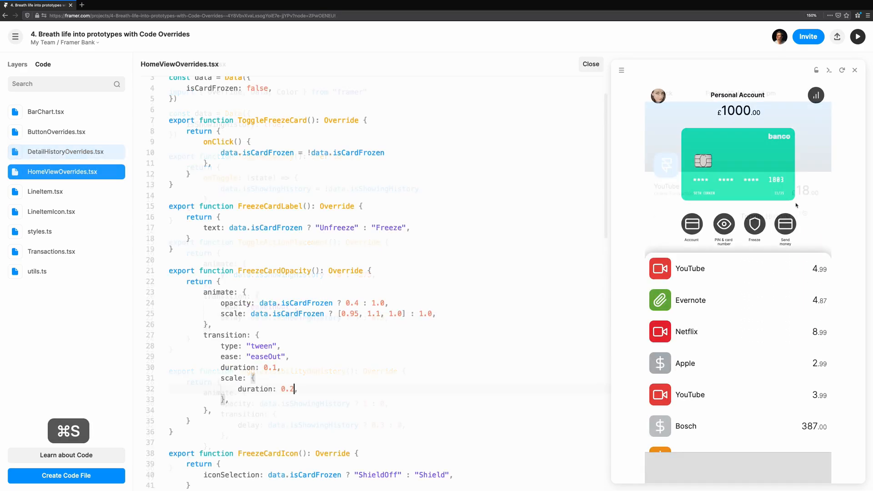
pyautogui.click(754, 223)
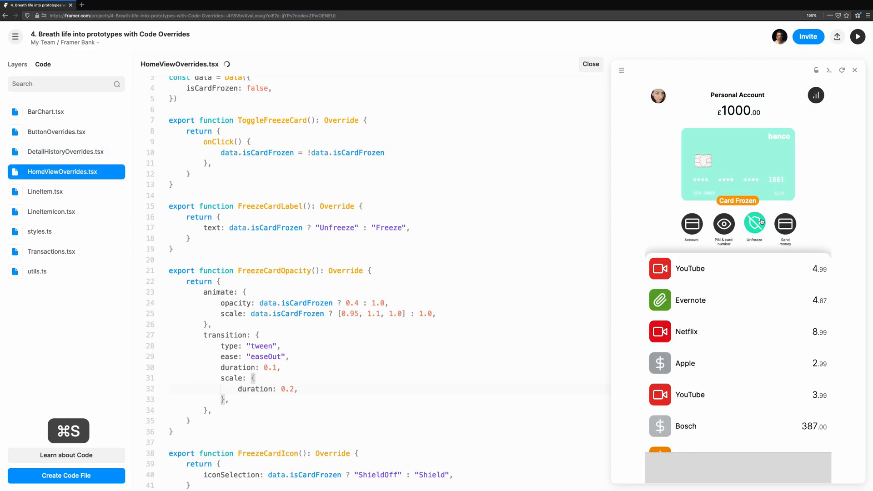
pyautogui.click(56, 132)
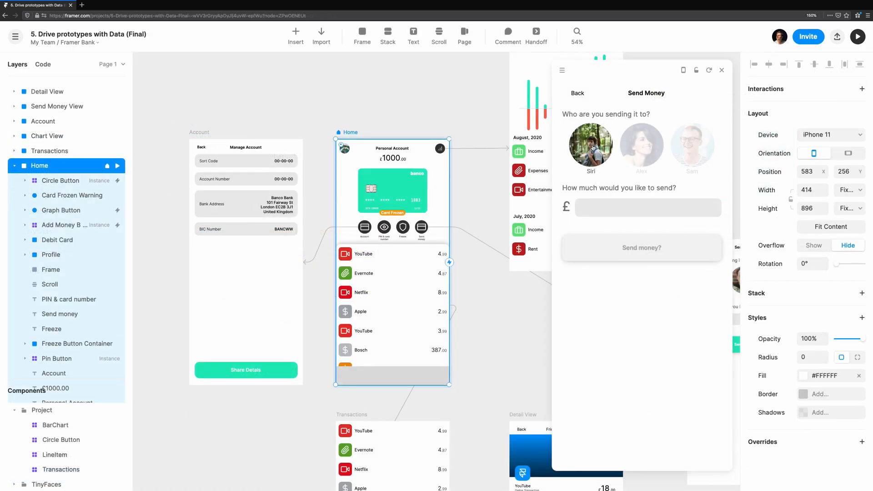
# Step: Enter 59.00 as the Send Money amount, correcting an initial mistyped entry
pyautogui.click(648, 208)
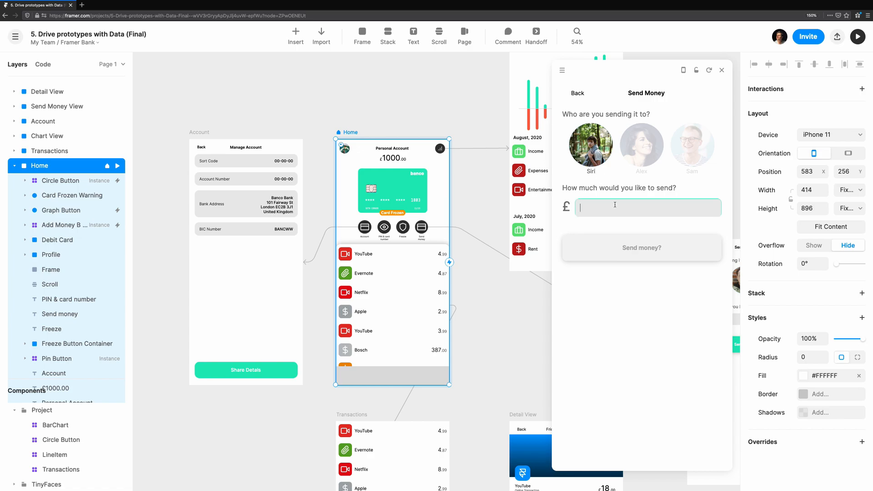
pyautogui.write('fi')
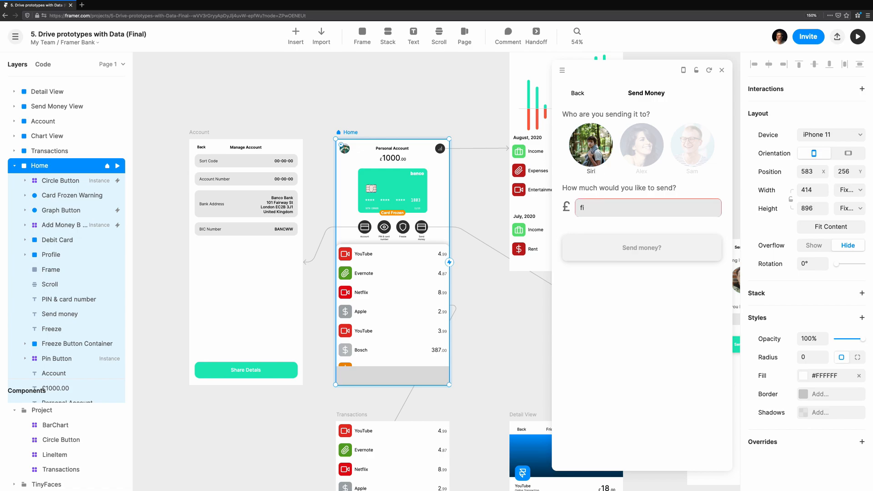
pyautogui.press('Backspace')
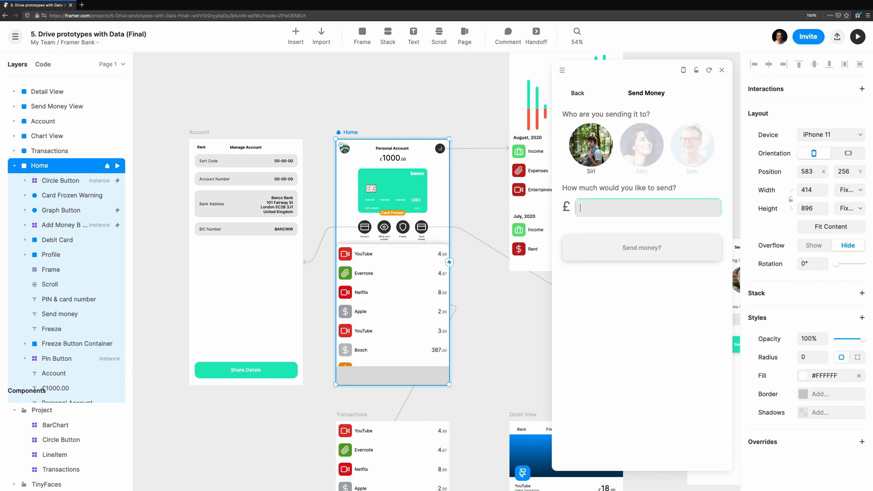
pyautogui.write('59')
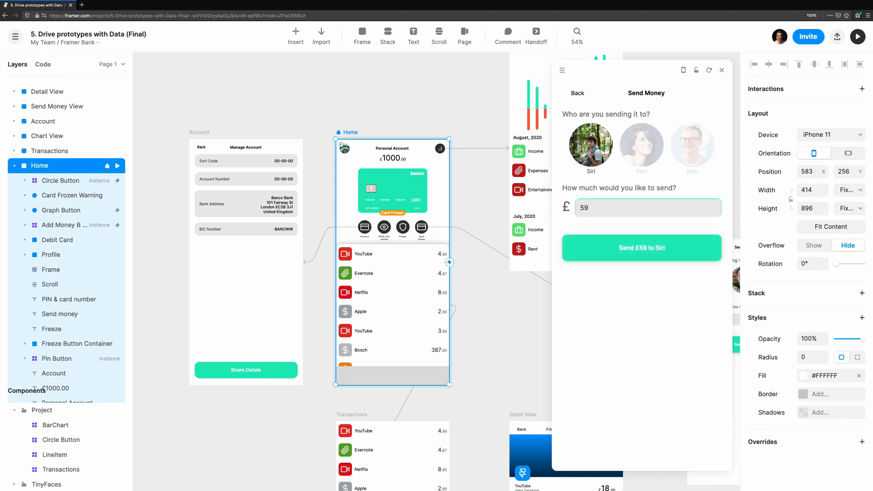
pyautogui.write('.00')
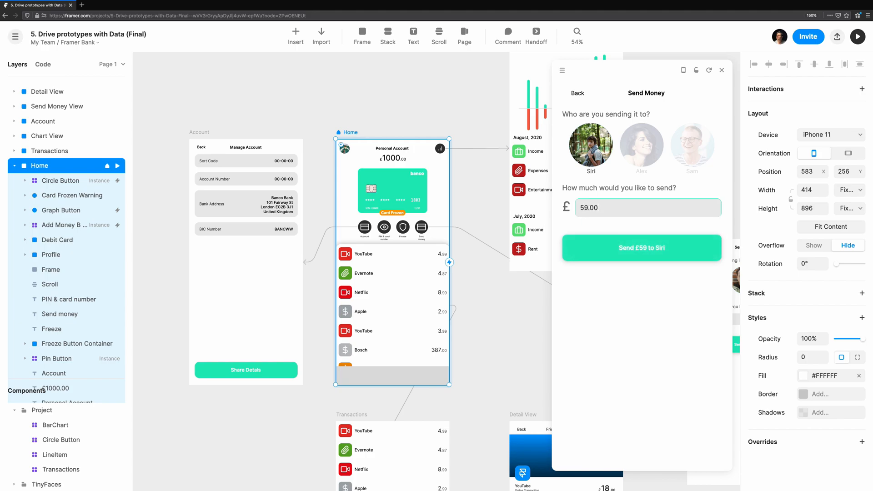